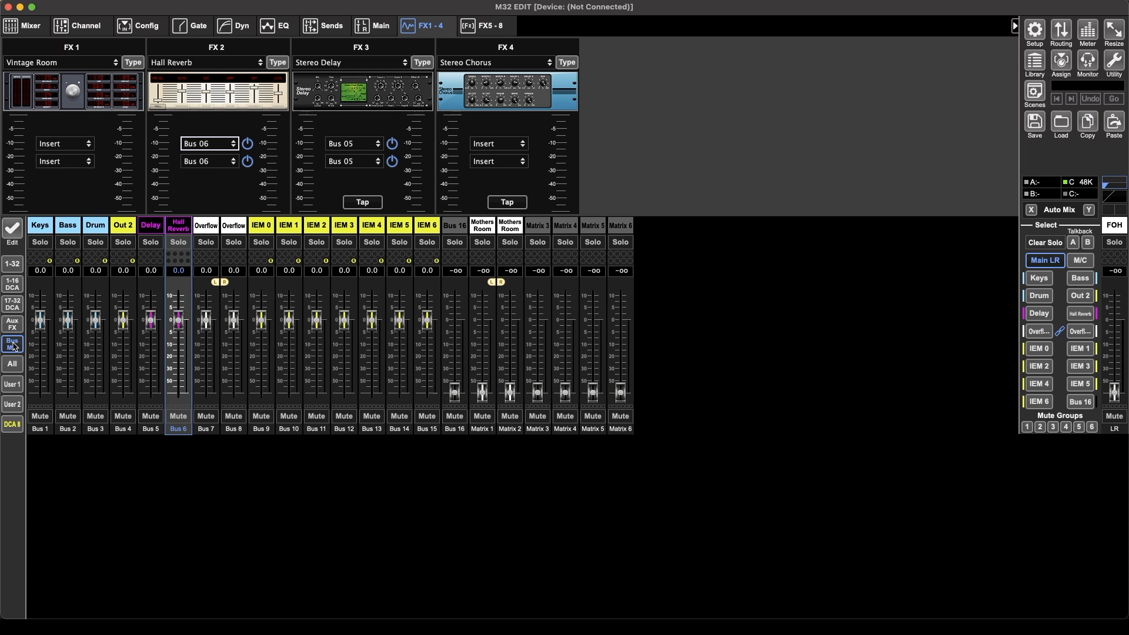
pyautogui.moveTo(66, 348)
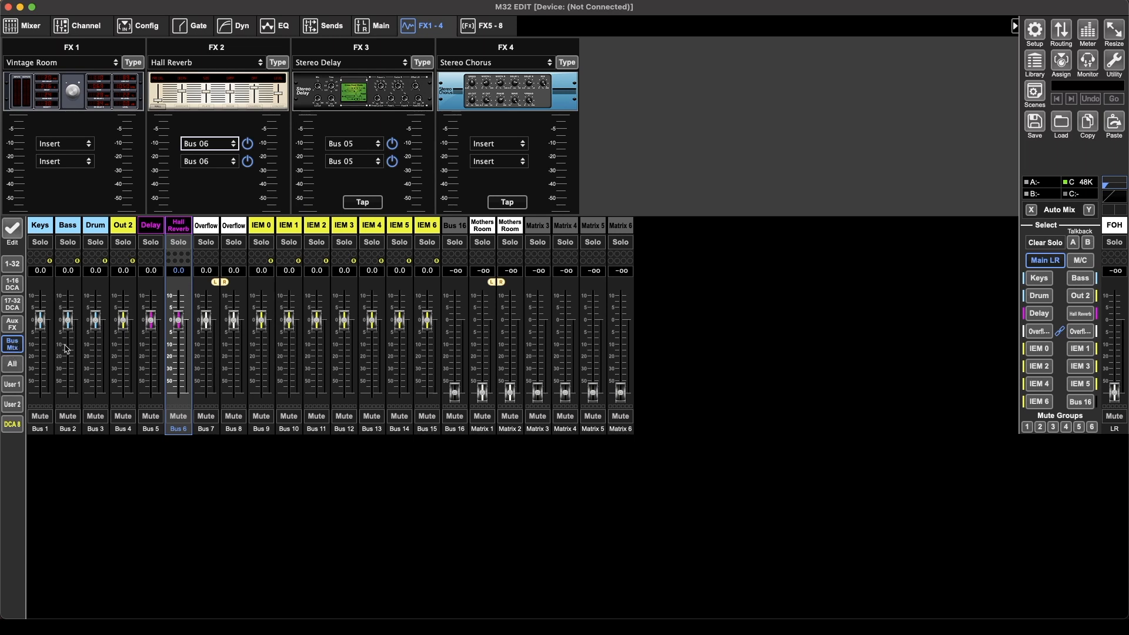
pyautogui.moveTo(354, 142)
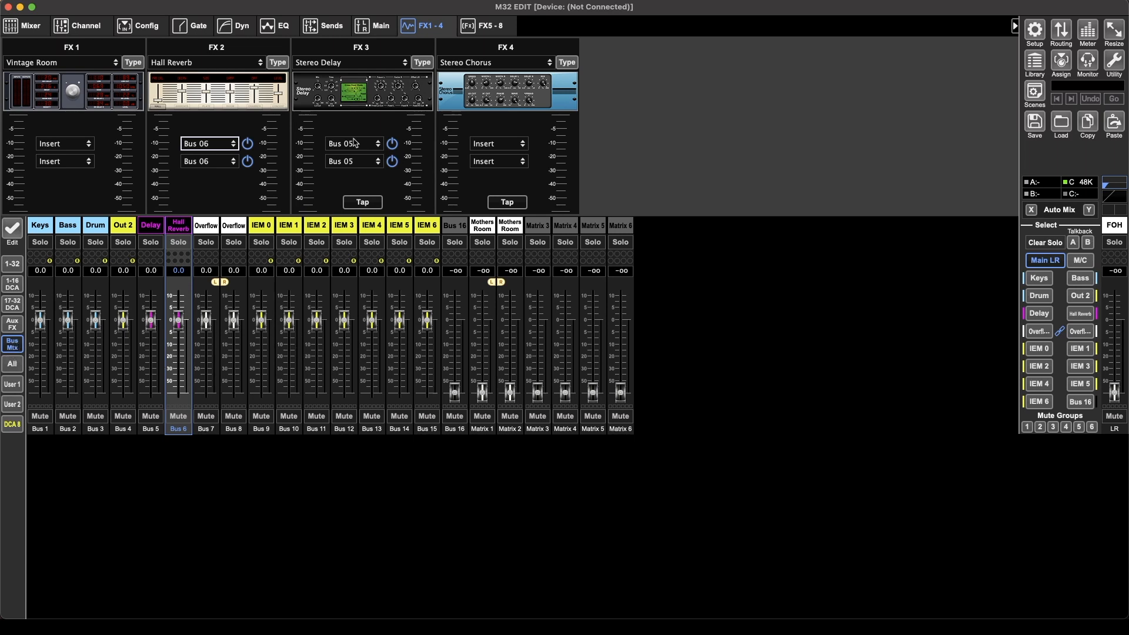
pyautogui.moveTo(214, 61)
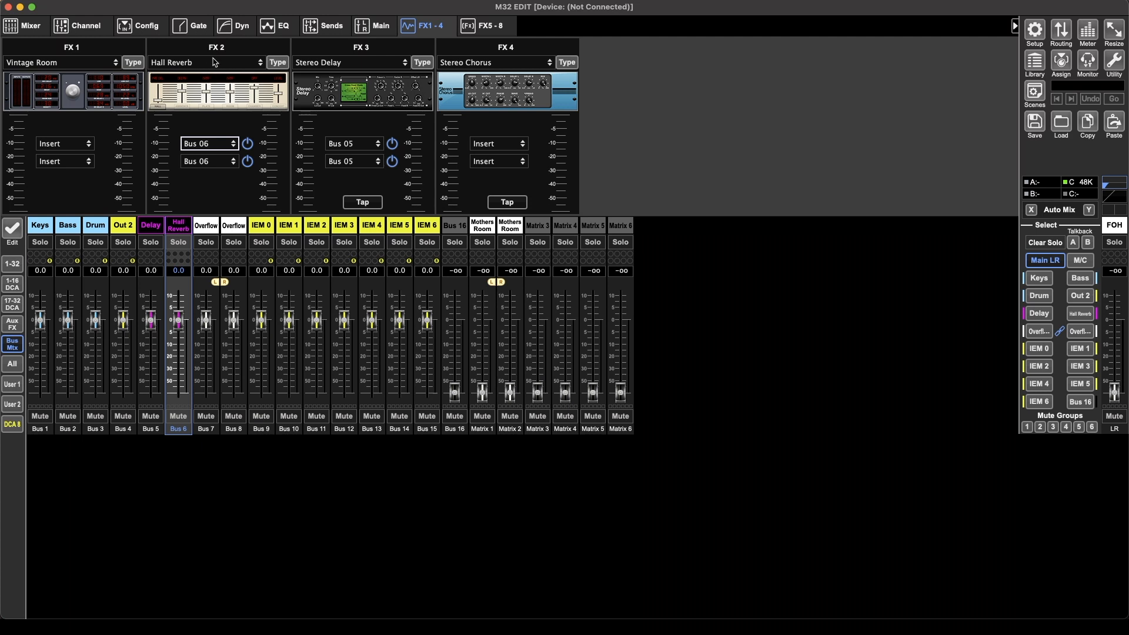
pyautogui.moveTo(225, 142)
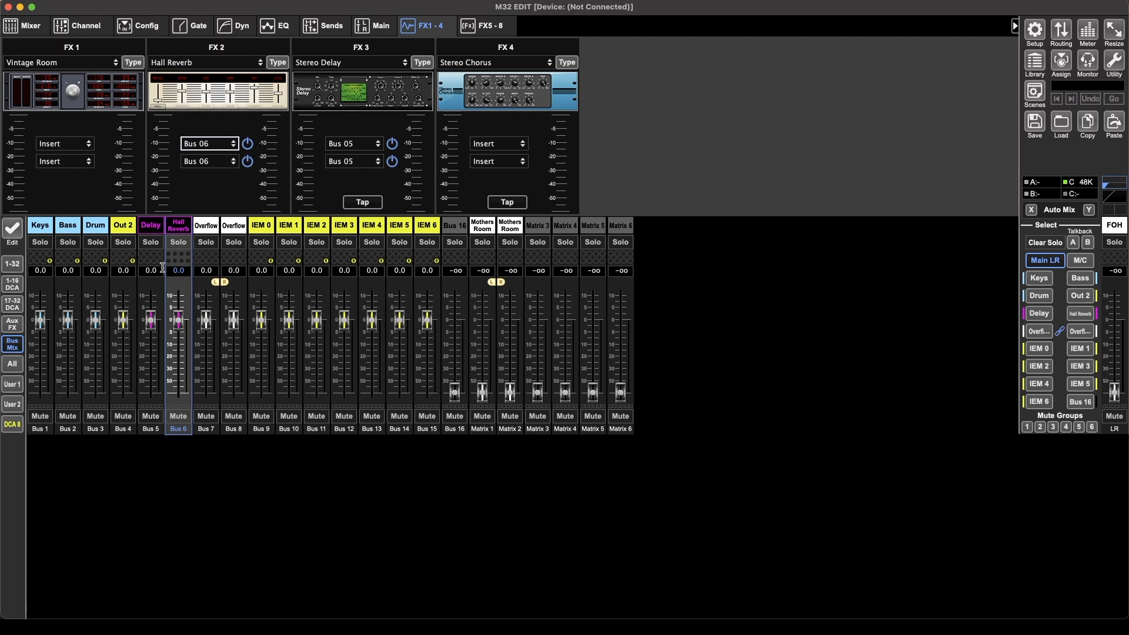
pyautogui.moveTo(179, 227)
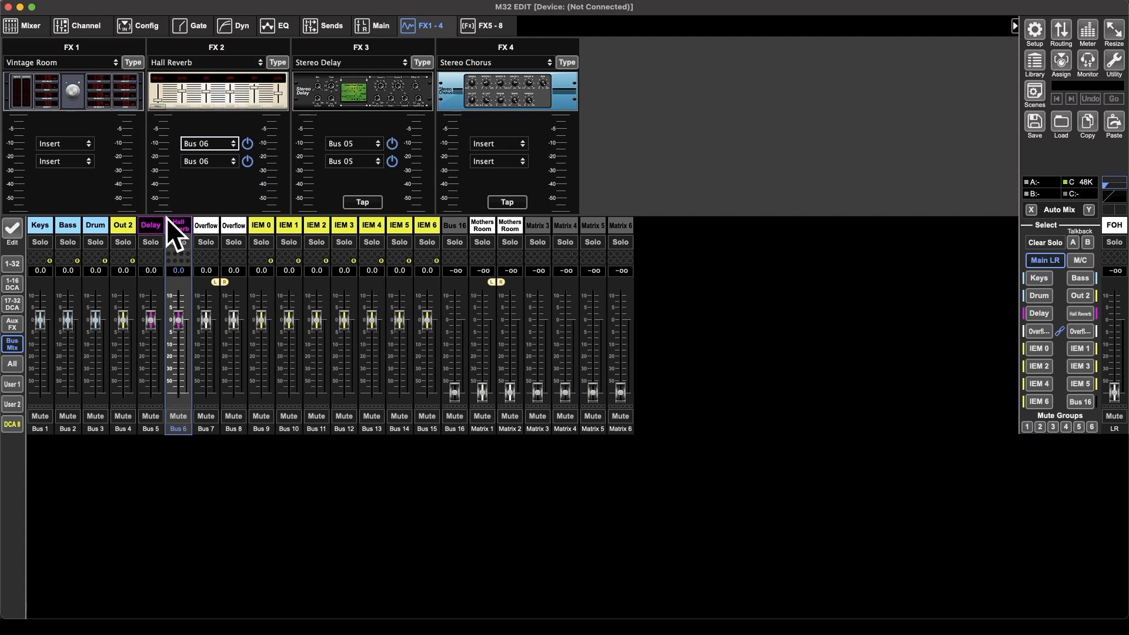
pyautogui.moveTo(178, 228)
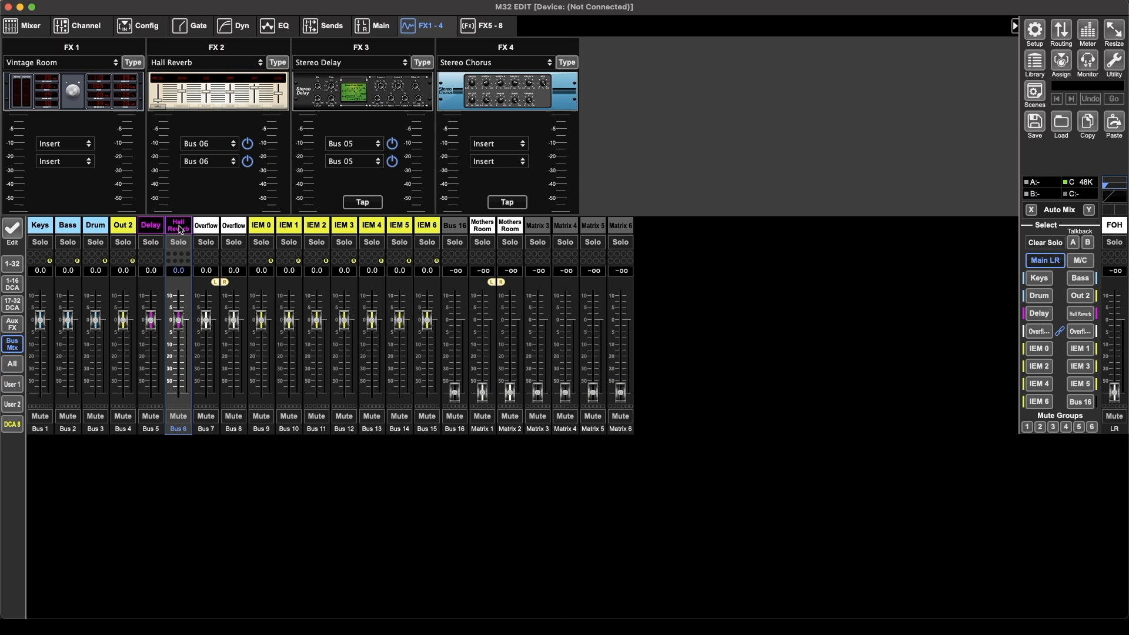
# Step: Review the Delay and Hall Reverb buses, then switch to the Aux/FX layer
pyautogui.click(150, 225)
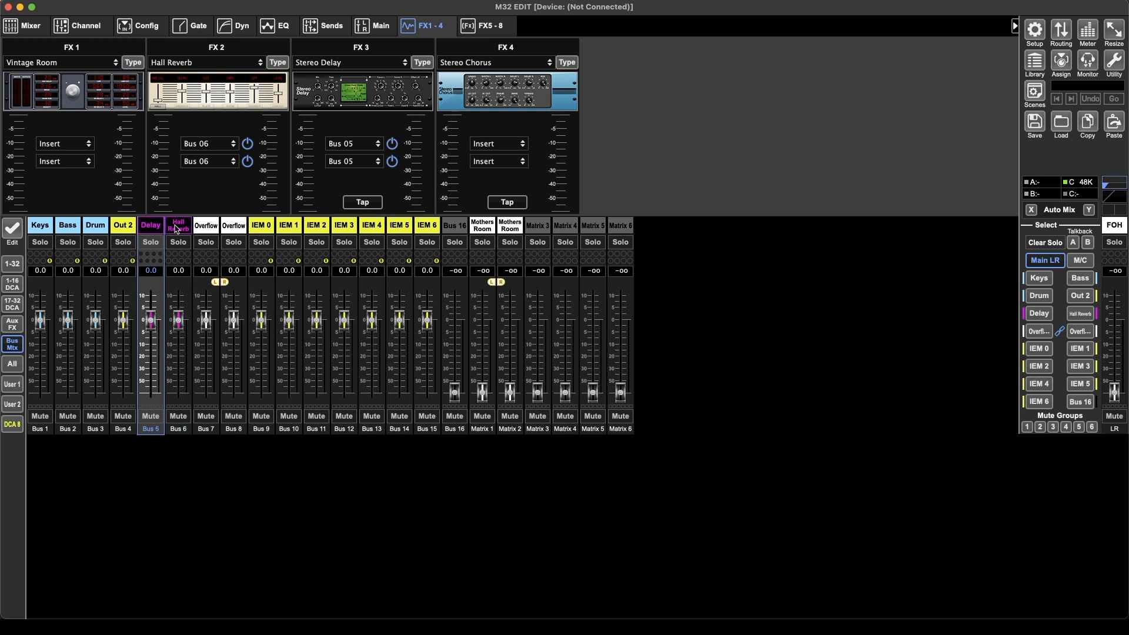
pyautogui.click(178, 225)
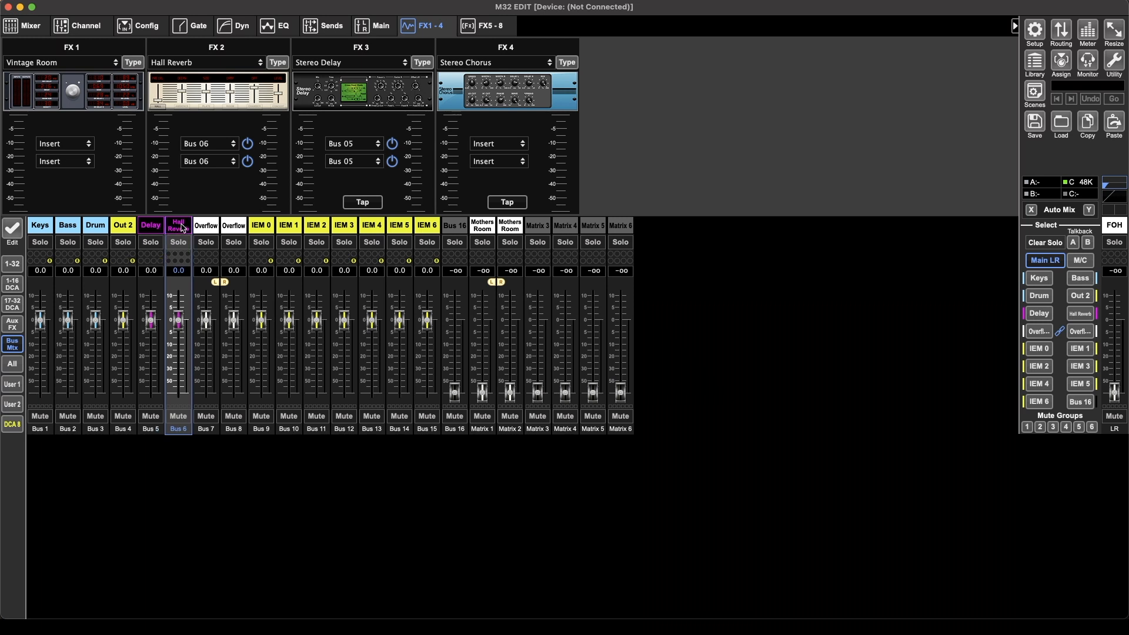
pyautogui.moveTo(197, 204)
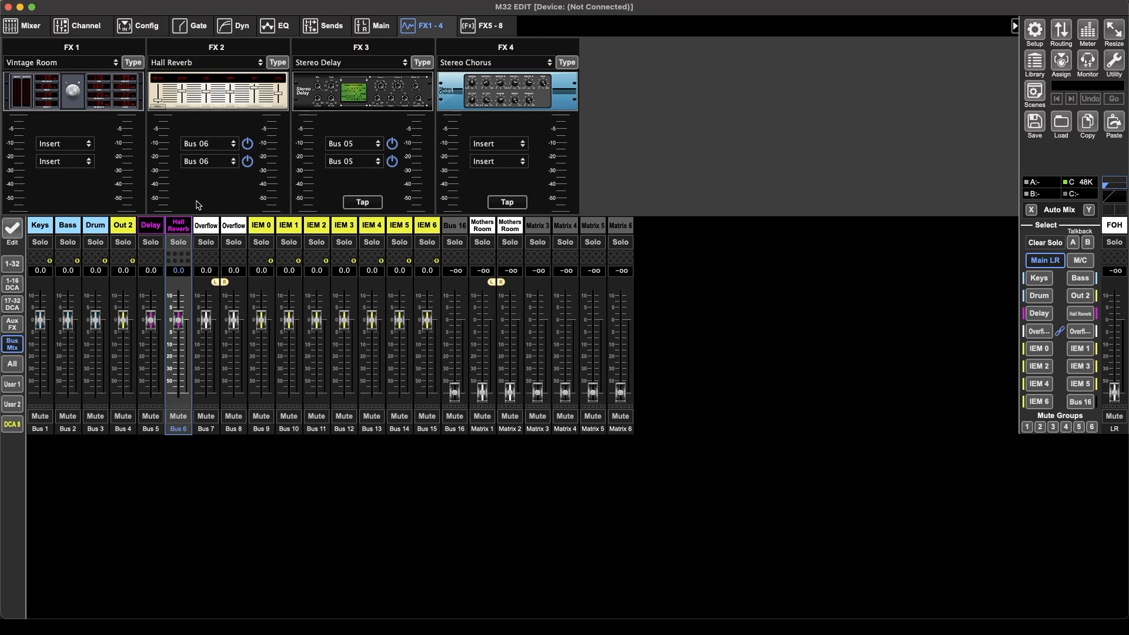
pyautogui.moveTo(202, 209)
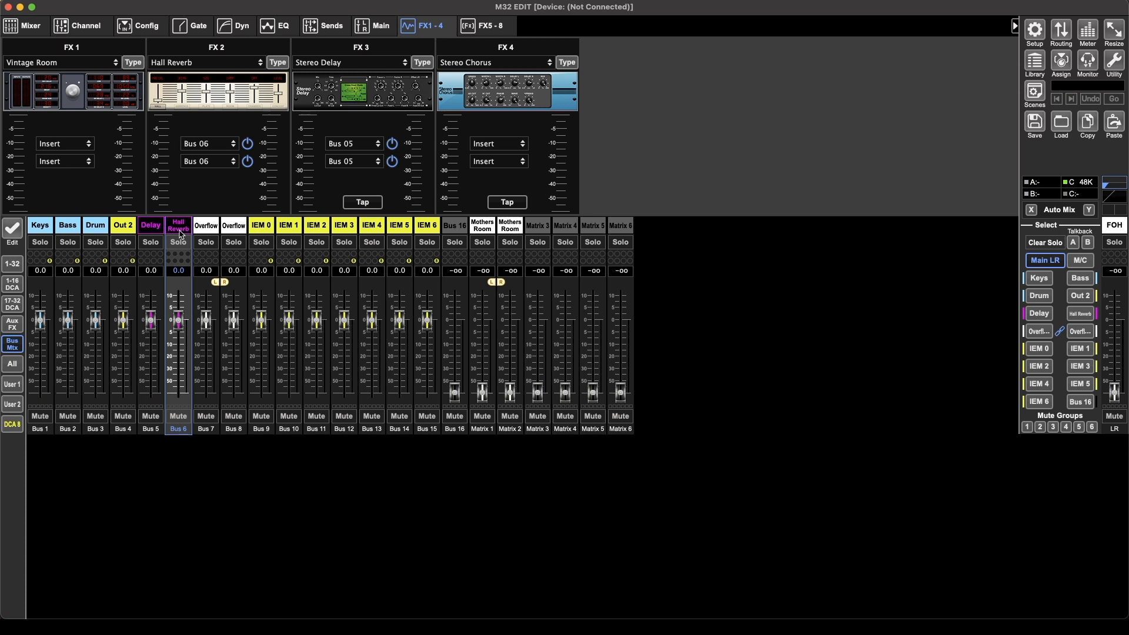
pyautogui.click(12, 325)
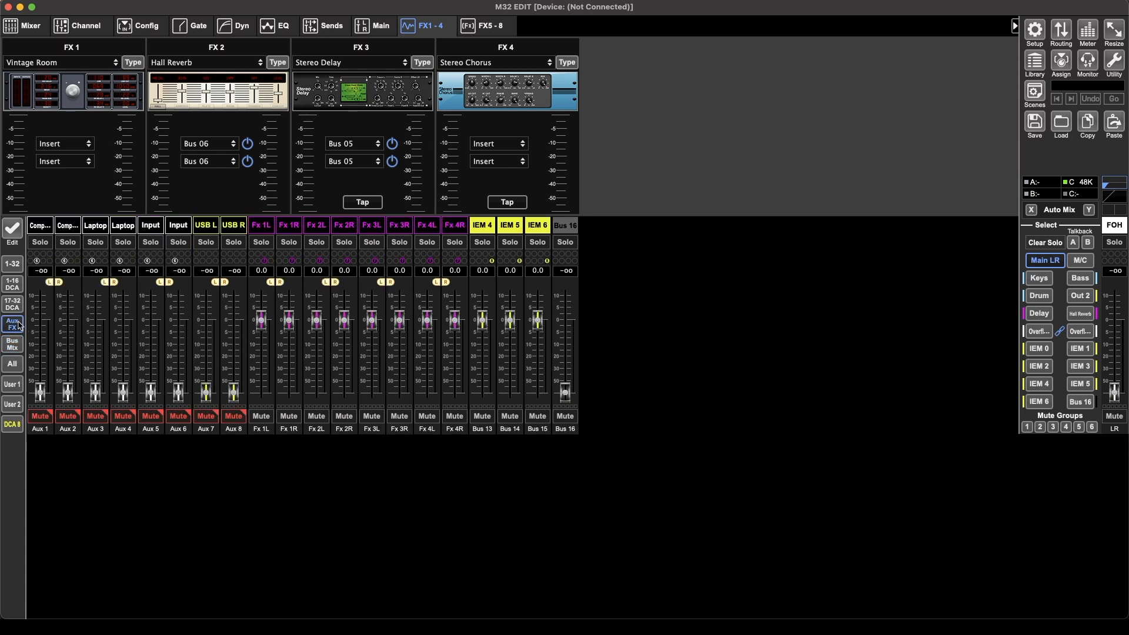
# Step: Inspect the Fx 1L, Fx 4R and Fx 2L return strips without changing them
pyautogui.click(261, 224)
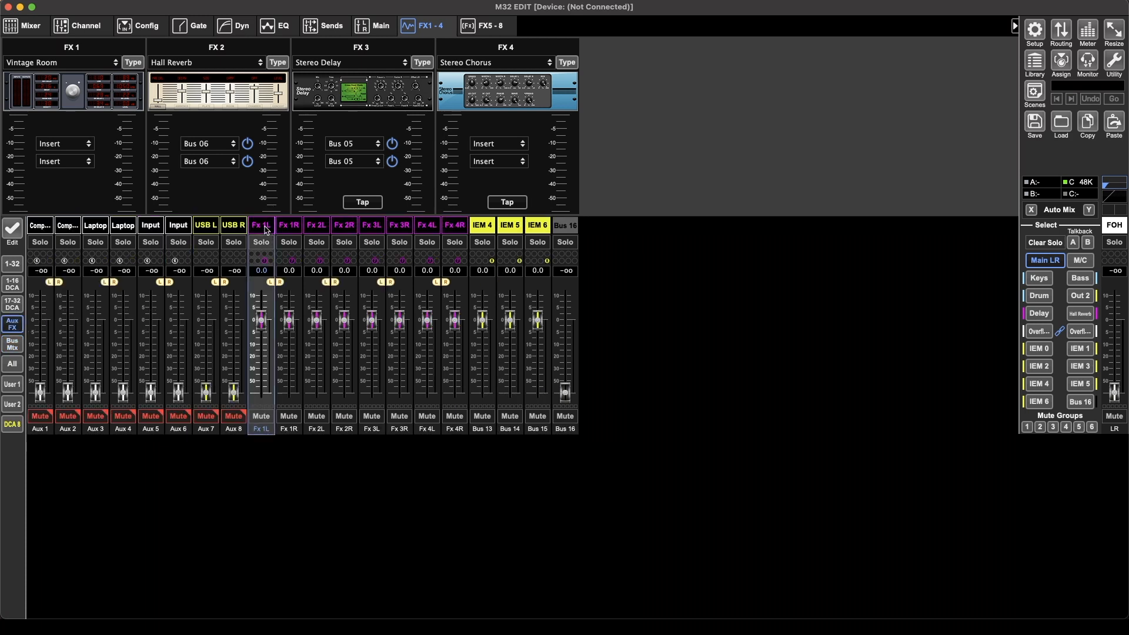
pyautogui.click(343, 225)
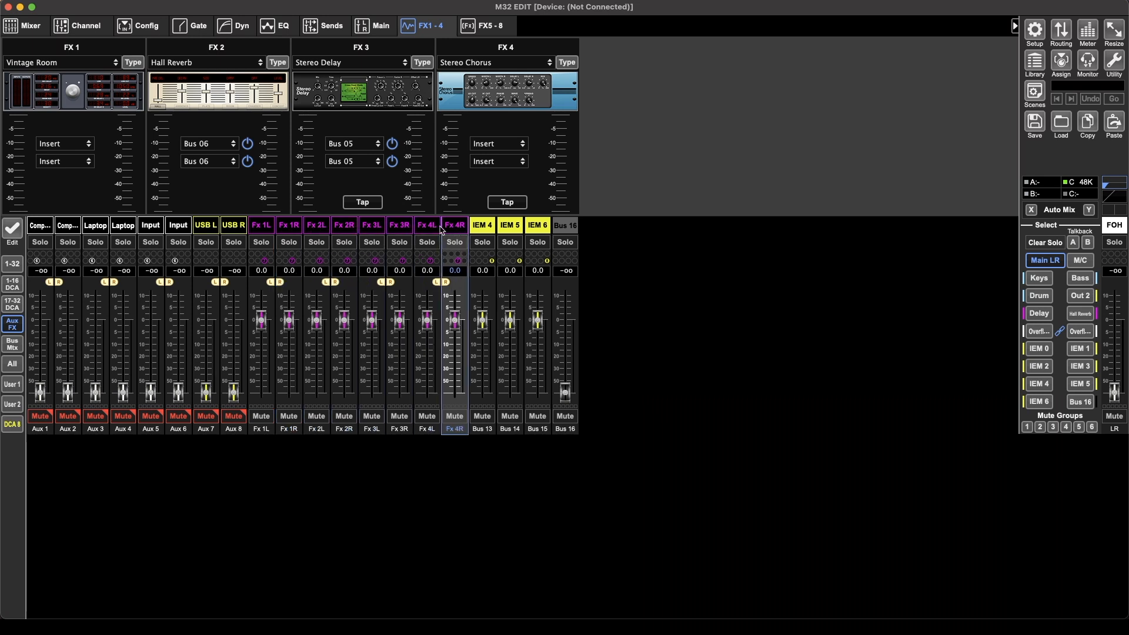
pyautogui.click(316, 225)
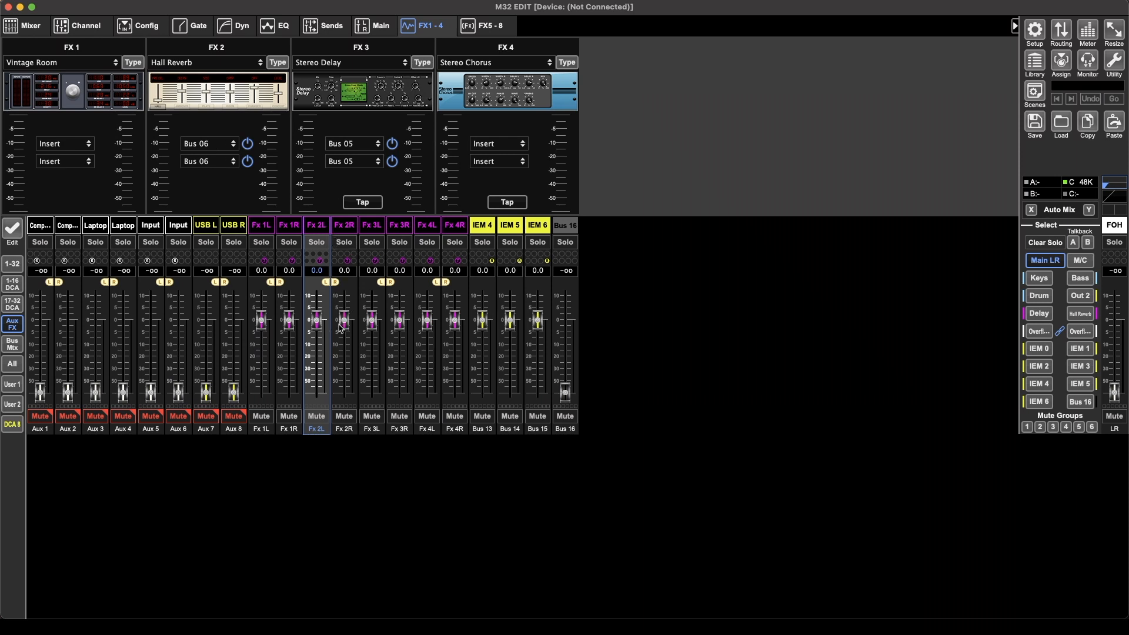
pyautogui.moveTo(348, 329)
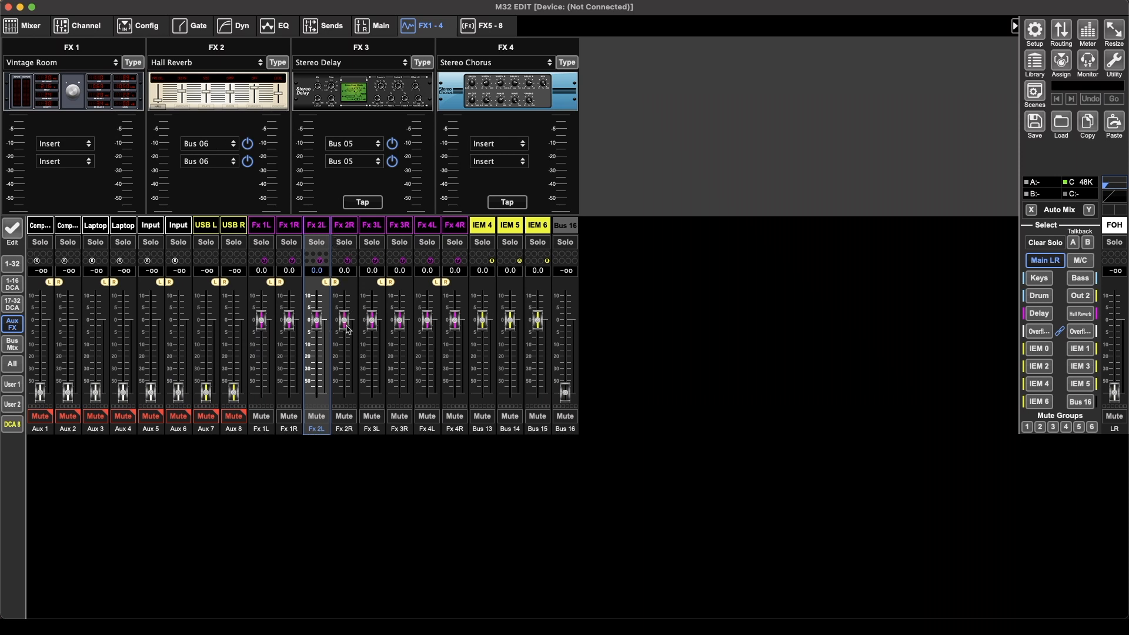
pyautogui.moveTo(331, 353)
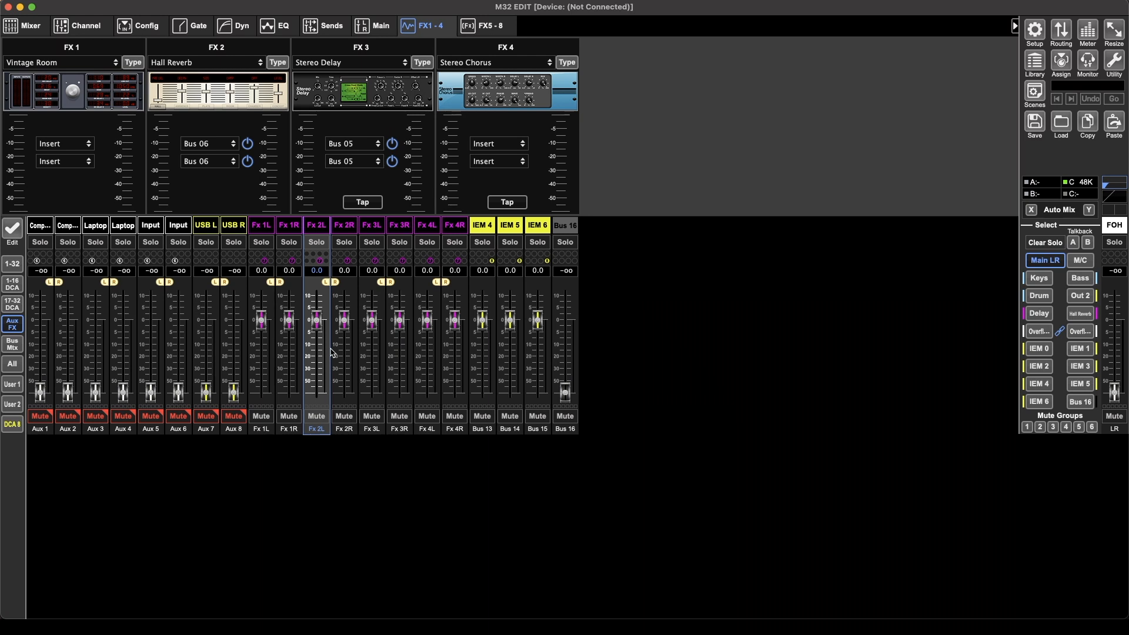
pyautogui.moveTo(99, 326)
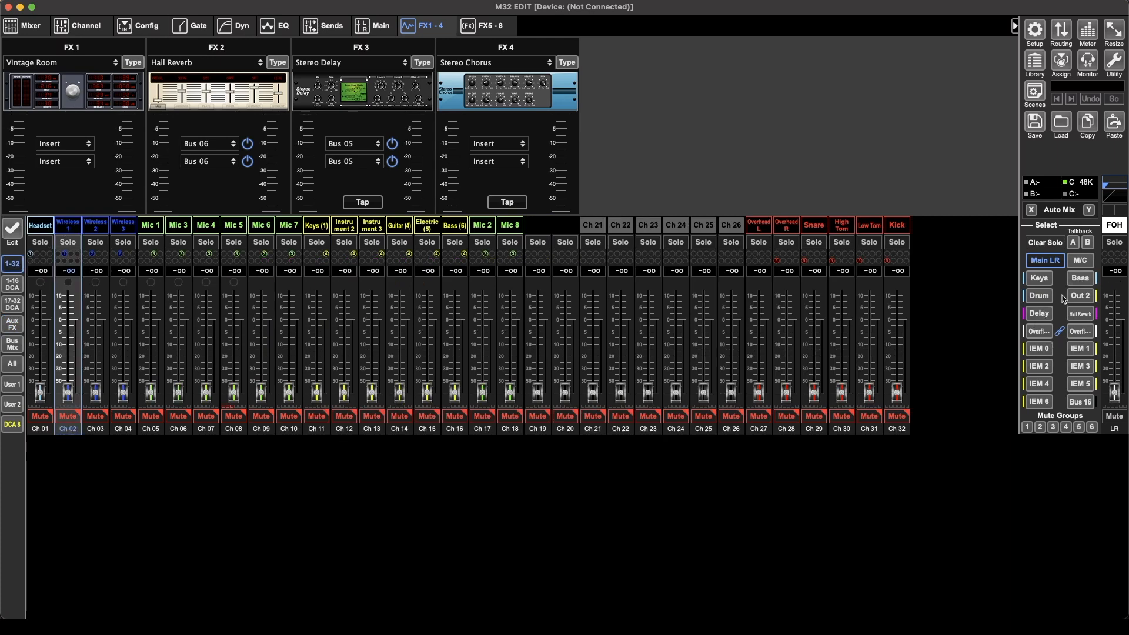
pyautogui.moveTo(643, 297)
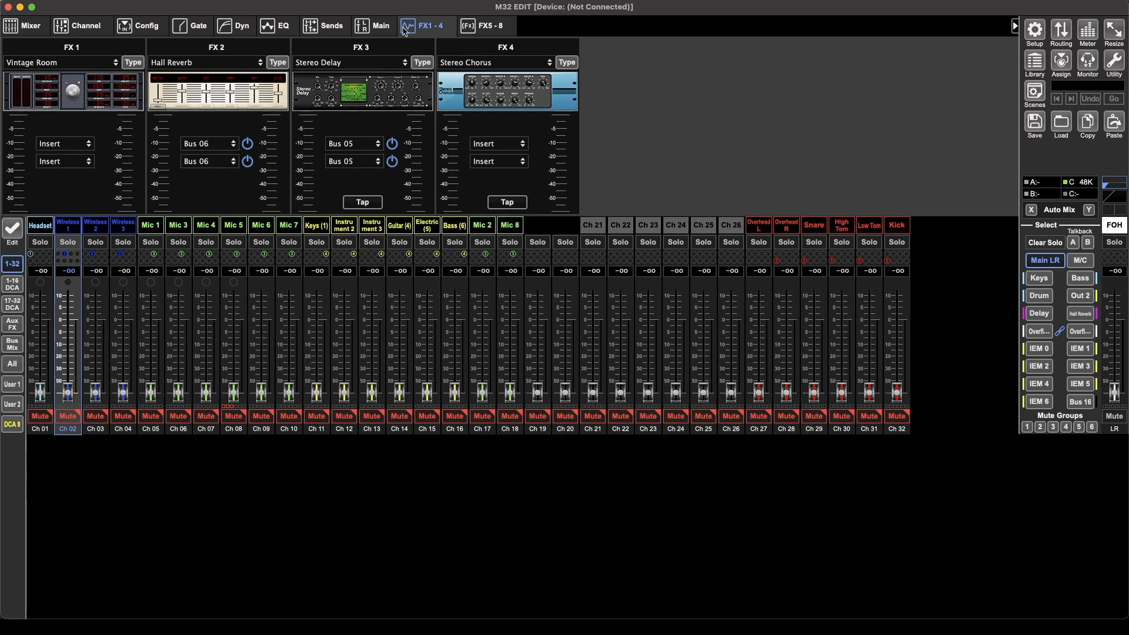
# Step: Set Wireless 1's send to the Delay bus (Bus 5) to about +9 dB
pyautogui.click(329, 26)
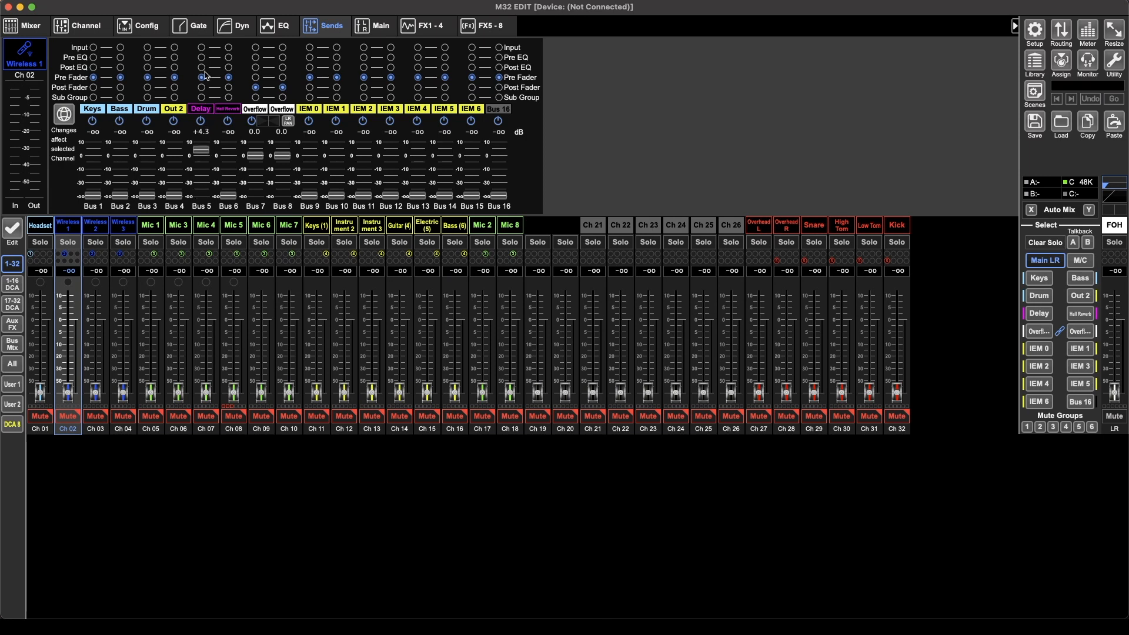
pyautogui.moveTo(200, 149); pyautogui.dragTo(200, 170)
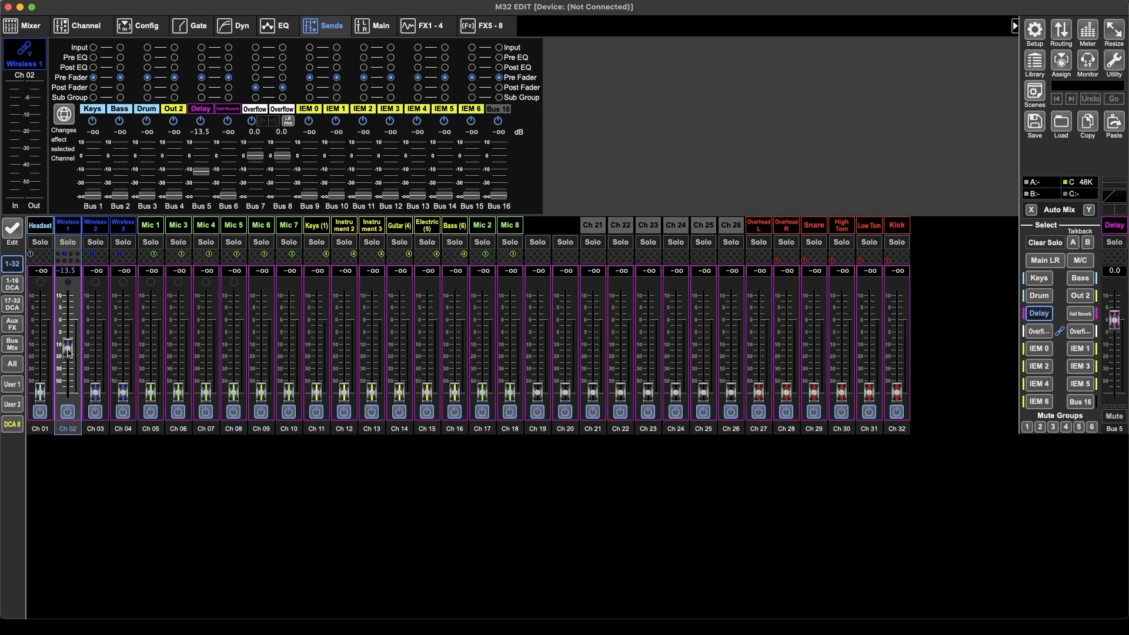
pyautogui.moveTo(68, 349); pyautogui.dragTo(67, 295)
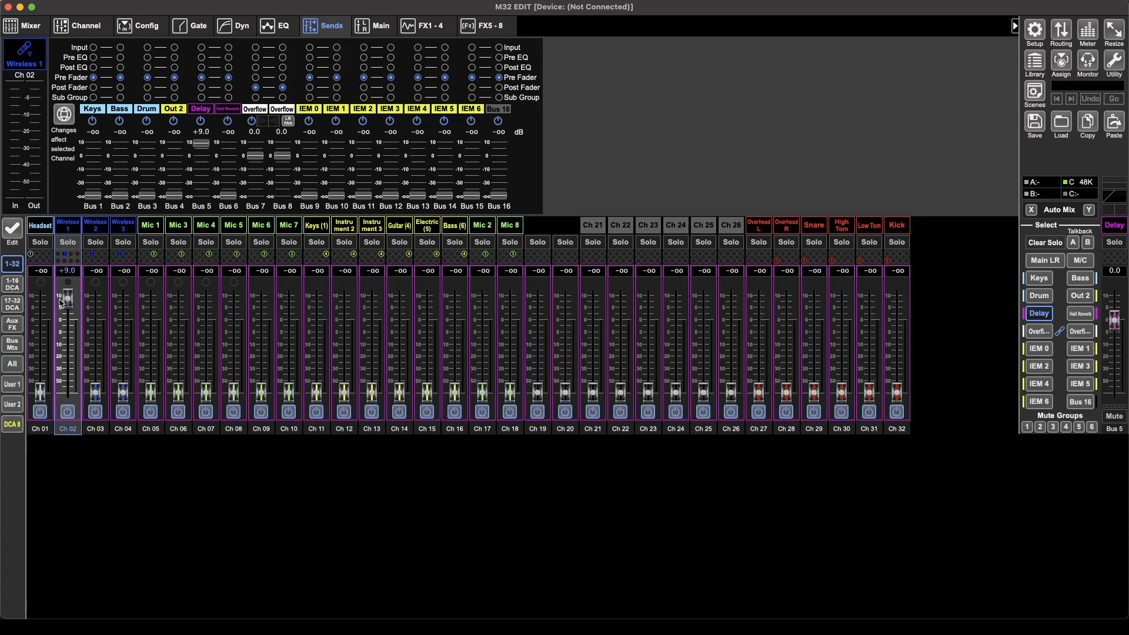
pyautogui.moveTo(66, 298); pyautogui.dragTo(66, 339)
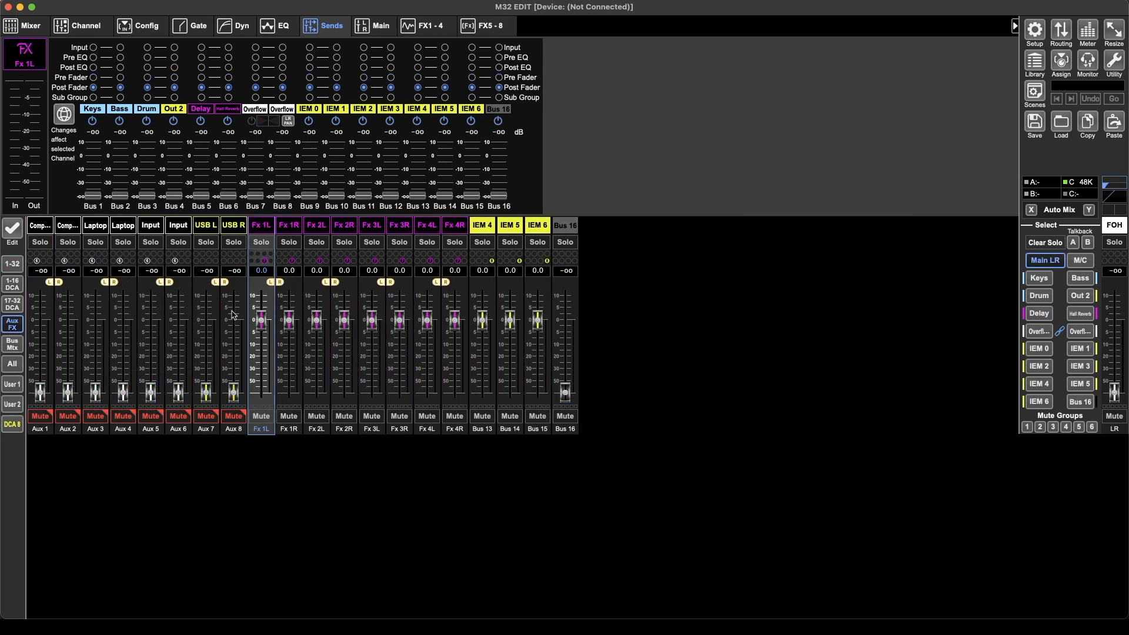
pyautogui.moveTo(238, 352)
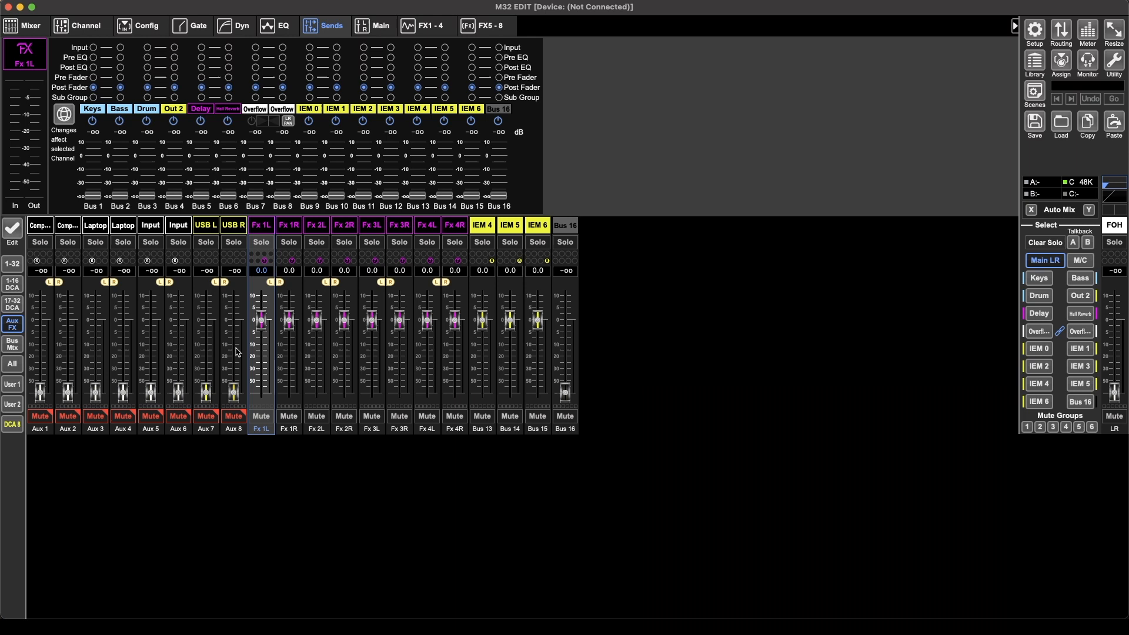
pyautogui.moveTo(282, 343)
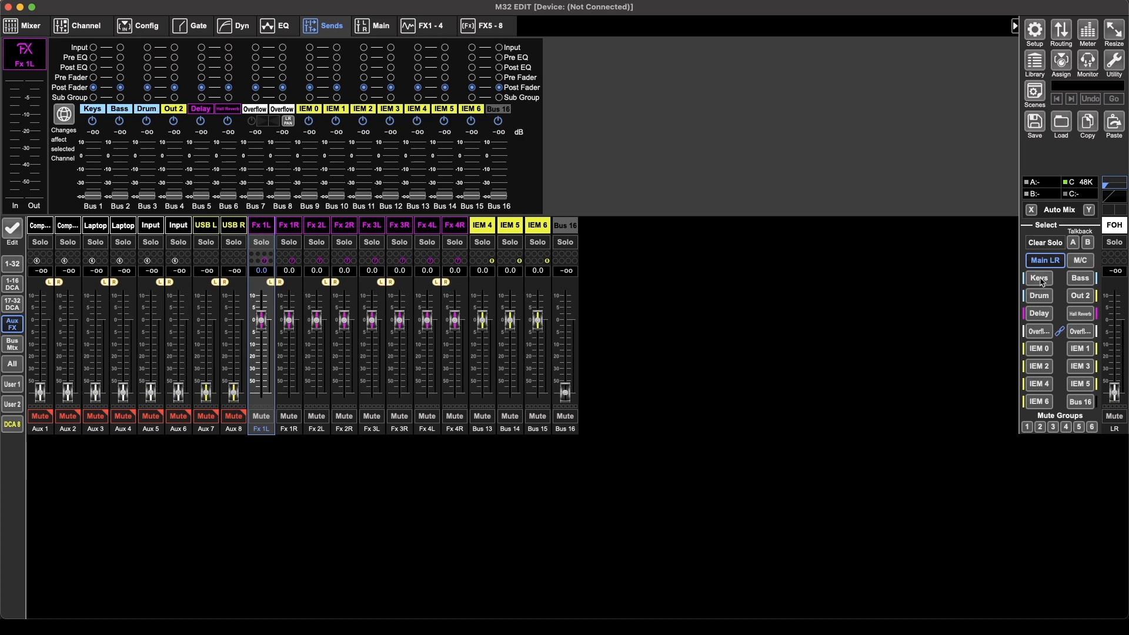
# Step: Show sends to Keys, raise the Fx 2L send to -18.5 and pull it back to -∞
pyautogui.click(1038, 277)
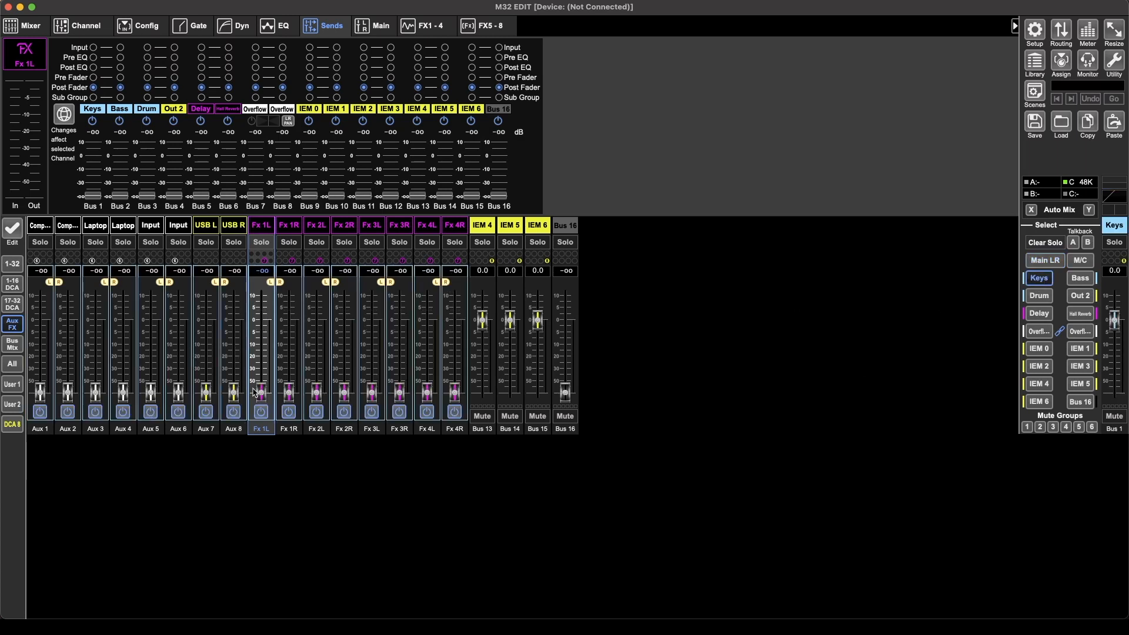
pyautogui.moveTo(262, 393); pyautogui.dragTo(261, 338)
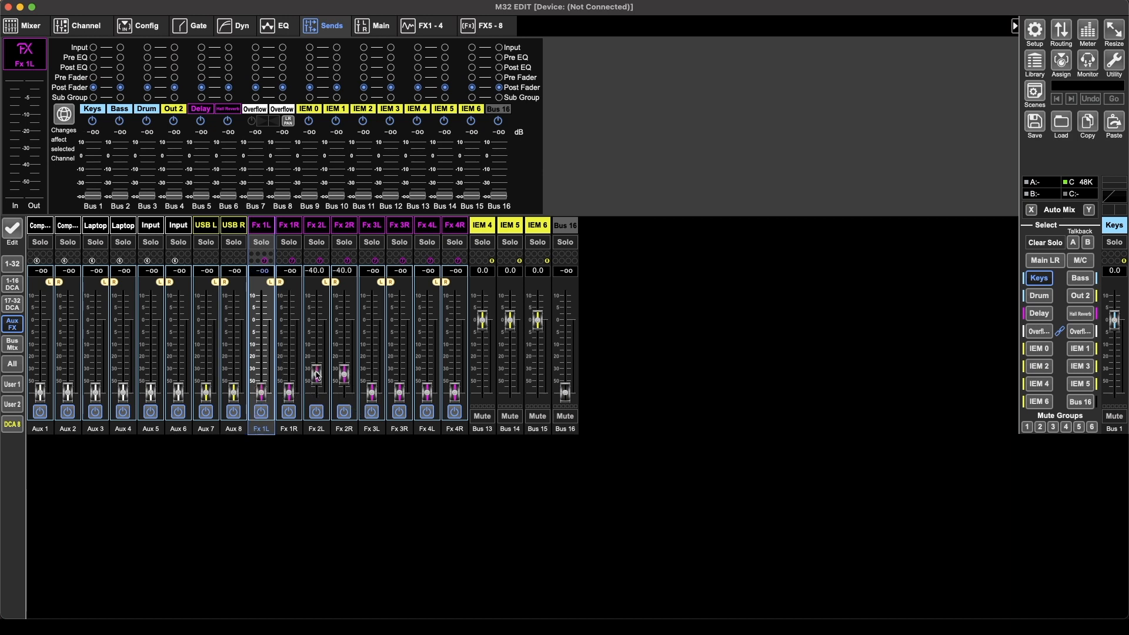
pyautogui.moveTo(316, 373); pyautogui.dragTo(315, 352)
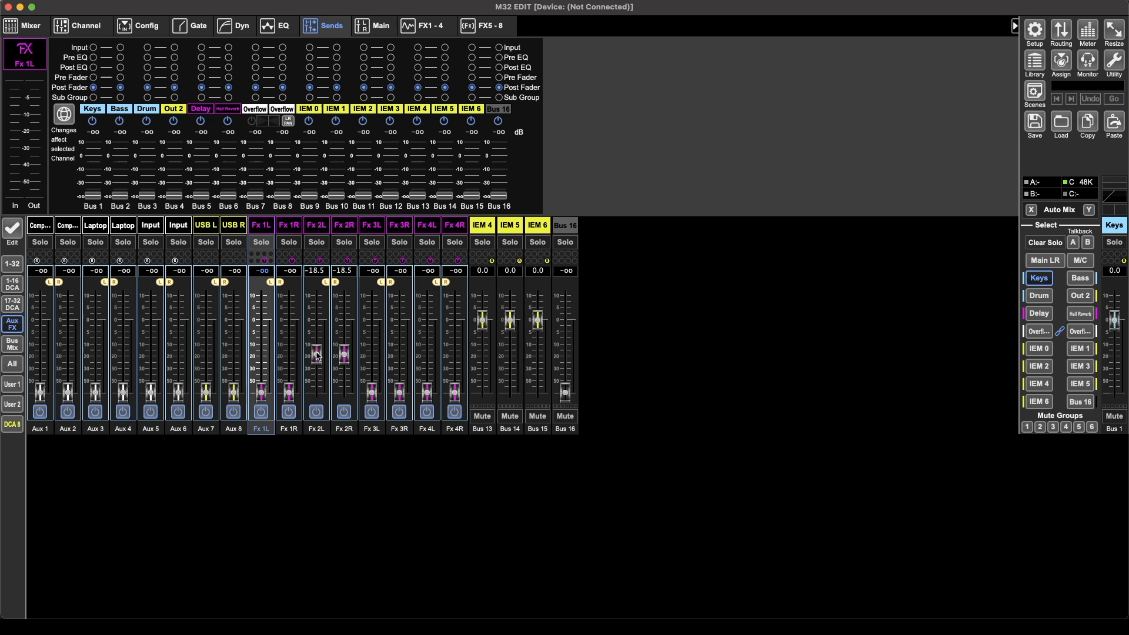
pyautogui.click(316, 428)
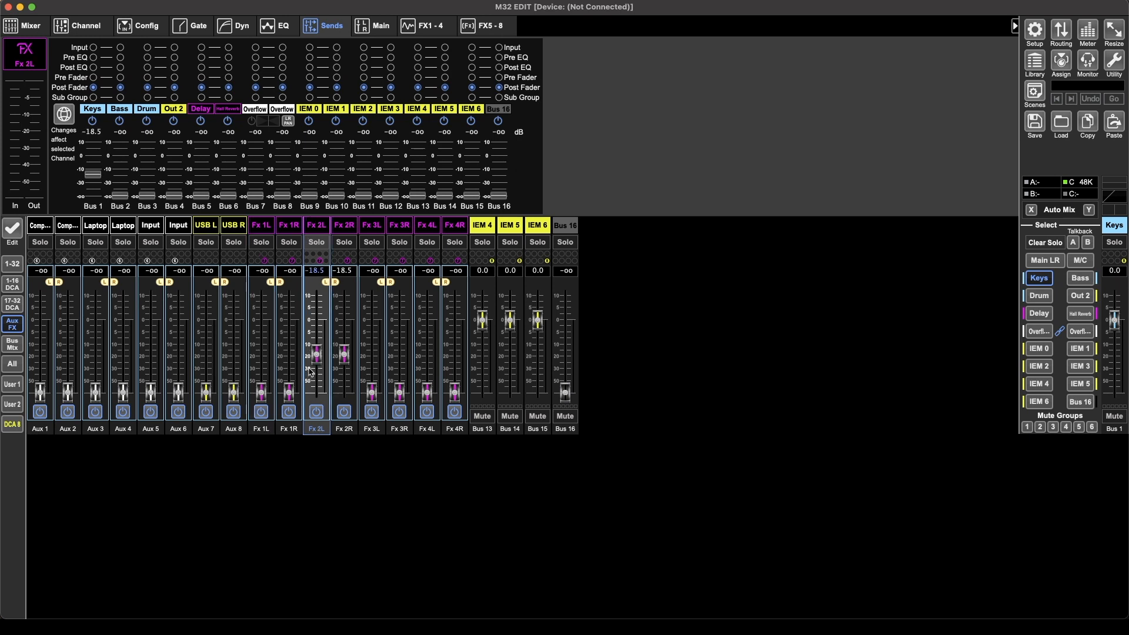
pyautogui.moveTo(316, 353); pyautogui.dragTo(312, 403)
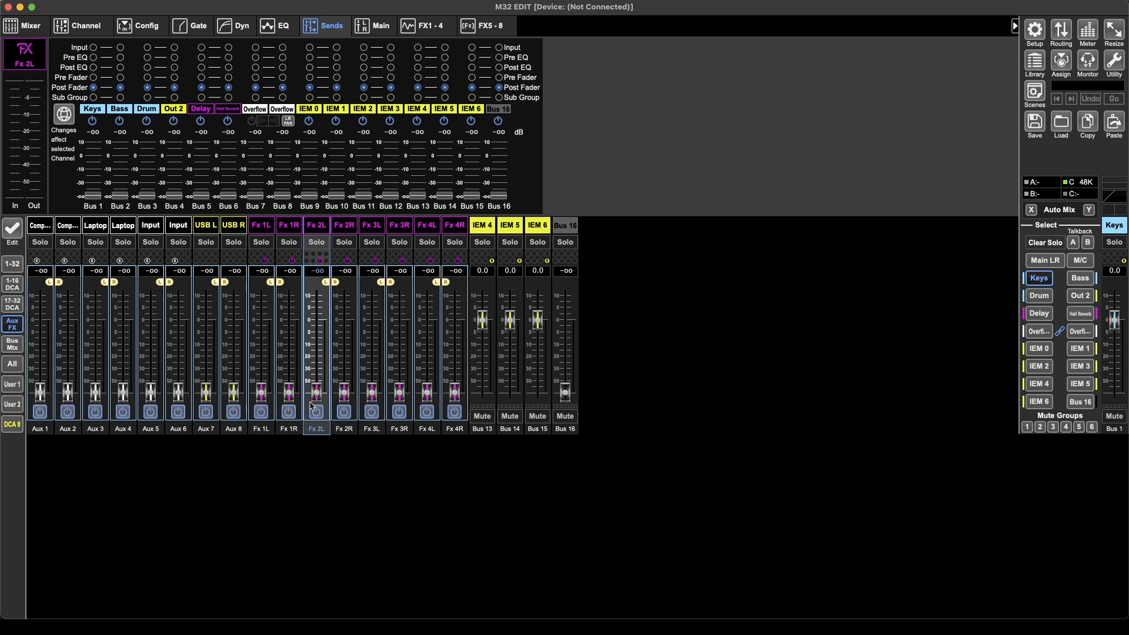
pyautogui.moveTo(329, 359)
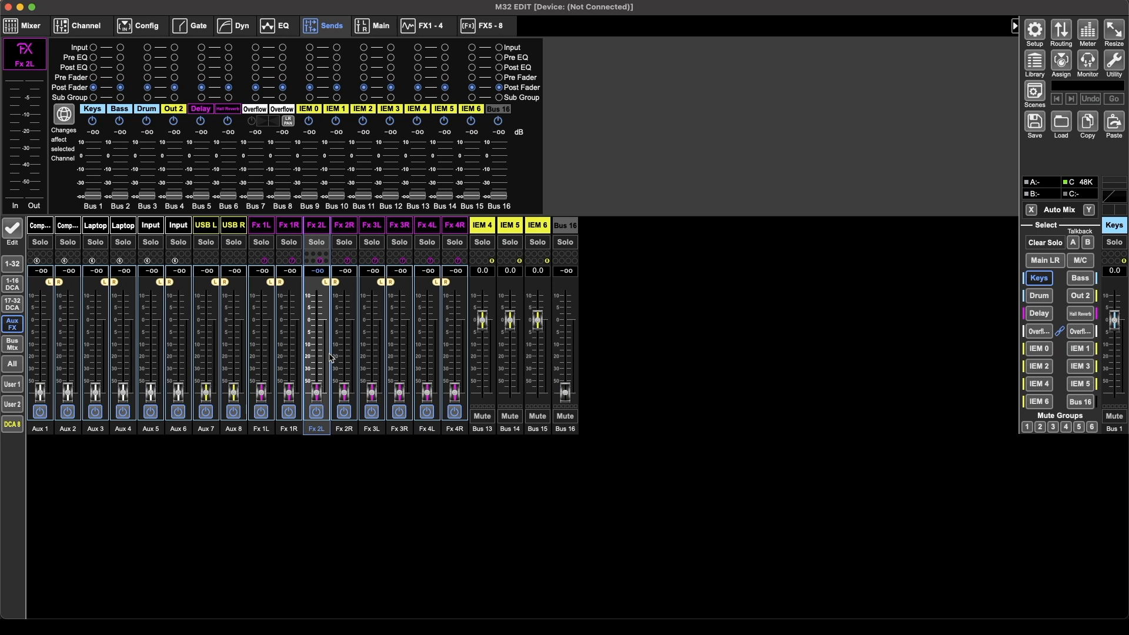
pyautogui.moveTo(313, 347)
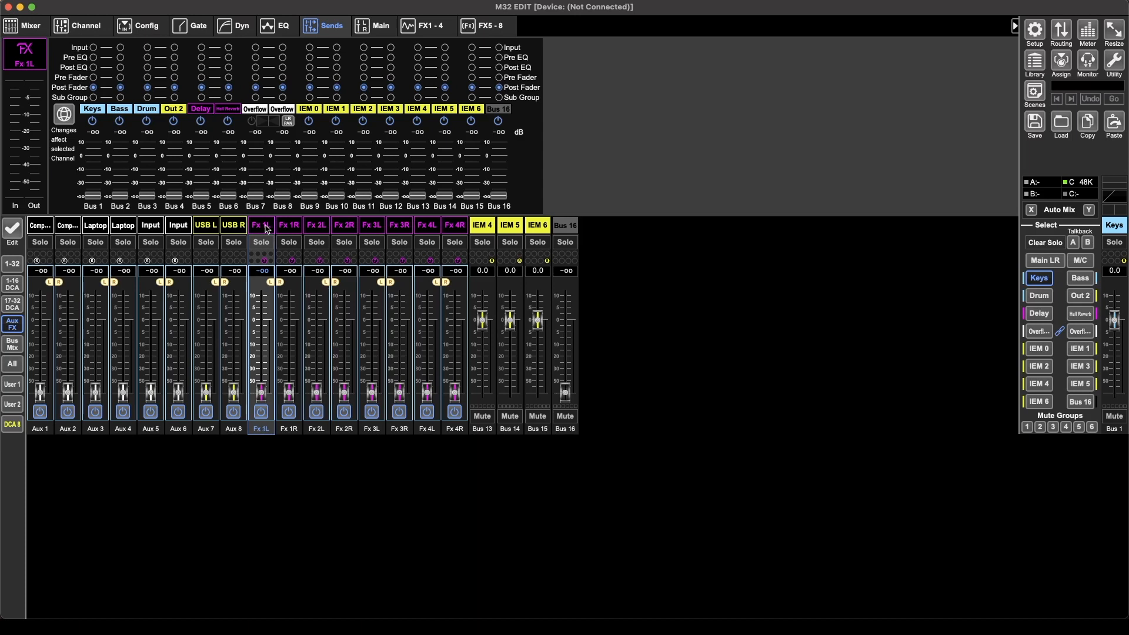
pyautogui.moveTo(285, 225)
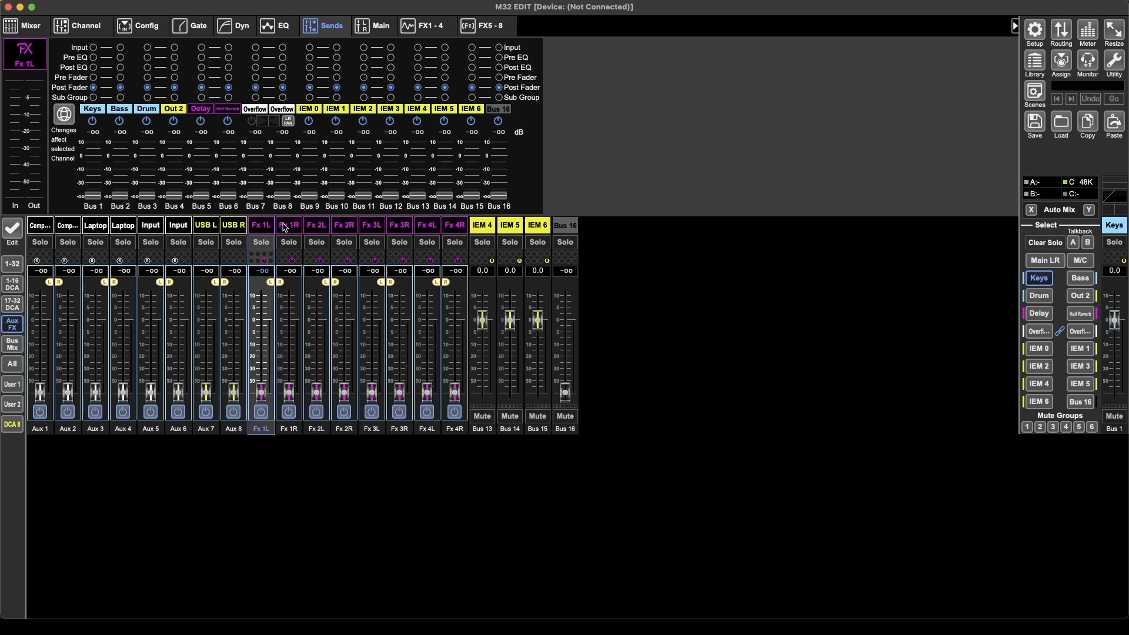
# Step: Raise the Fx 1L return's send to the Delay bus to +0.8 dB, then return to the mixer page
pyautogui.click(1038, 313)
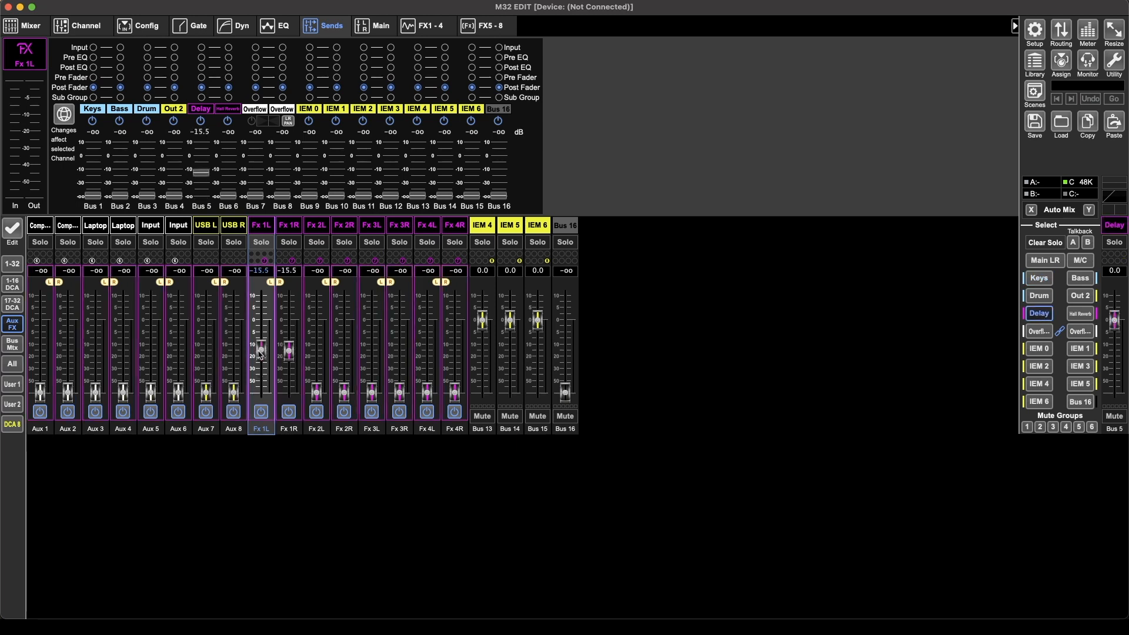
pyautogui.moveTo(261, 349); pyautogui.dragTo(261, 319)
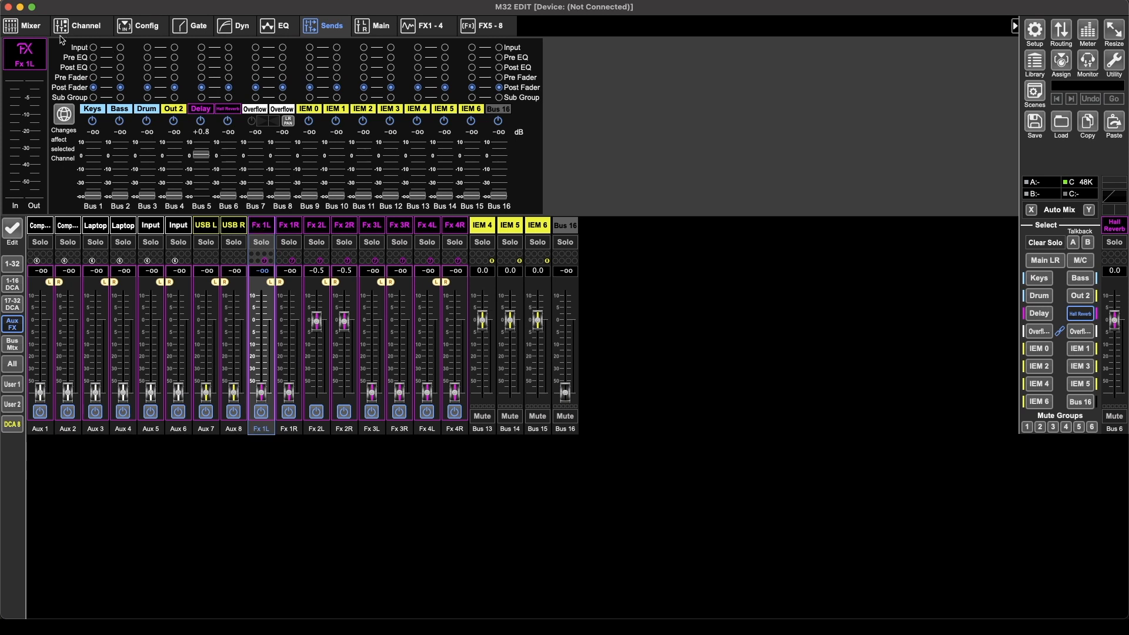
pyautogui.click(25, 25)
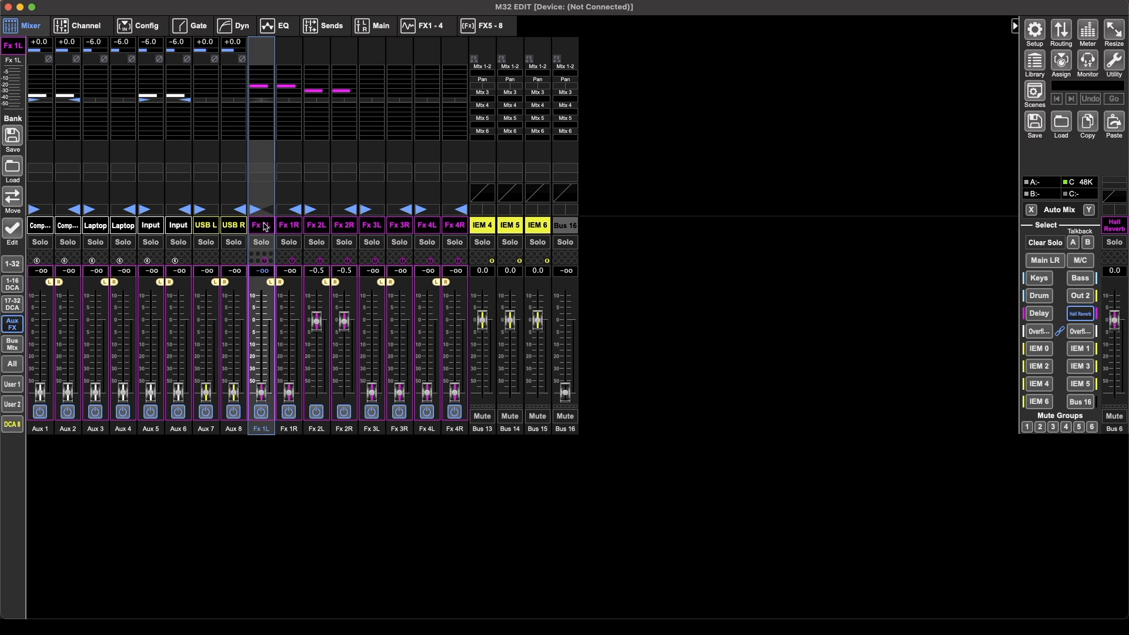
pyautogui.moveTo(307, 183)
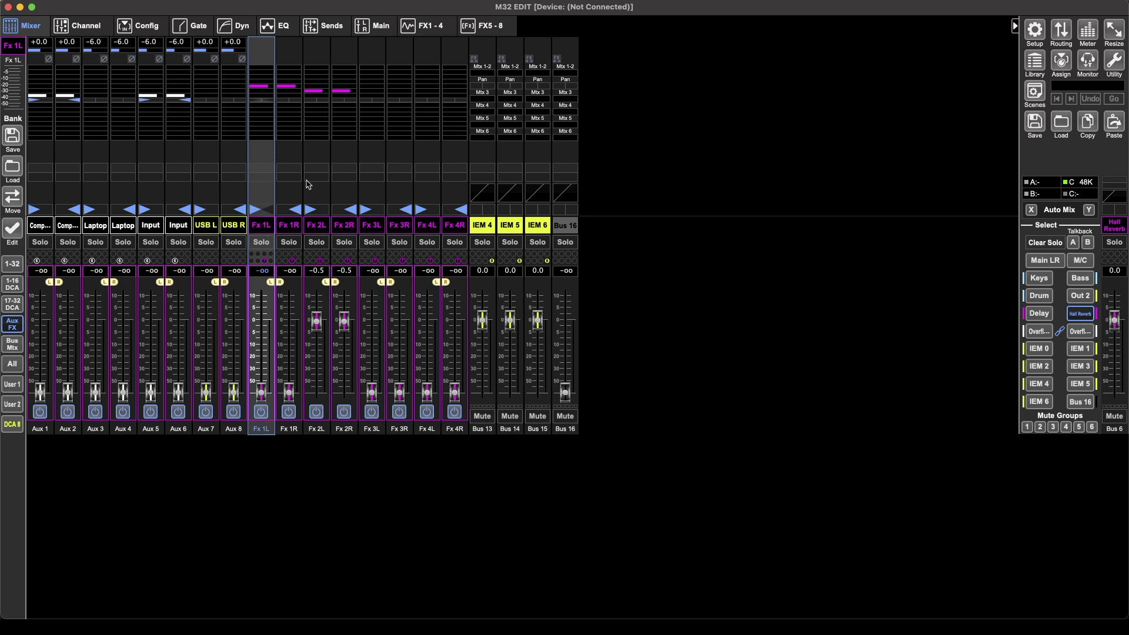
pyautogui.moveTo(1071, 289)
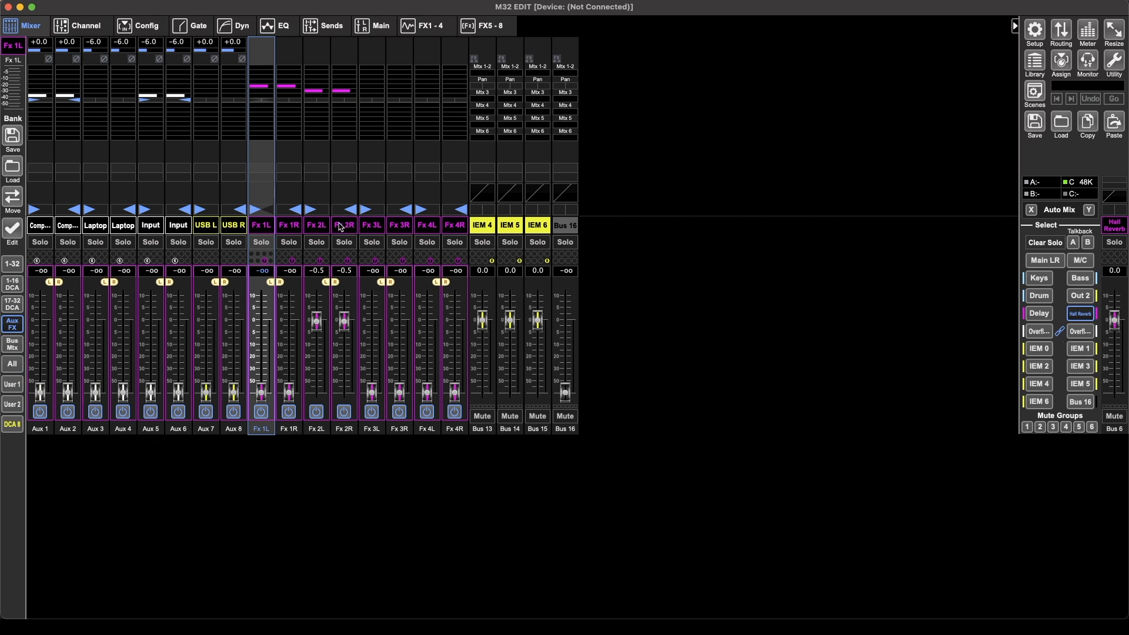
# Step: Select the Fx 3L and Fx 1R returns and show the Delay bus mix with Fx 1 at +0.8 dB
pyautogui.click(372, 225)
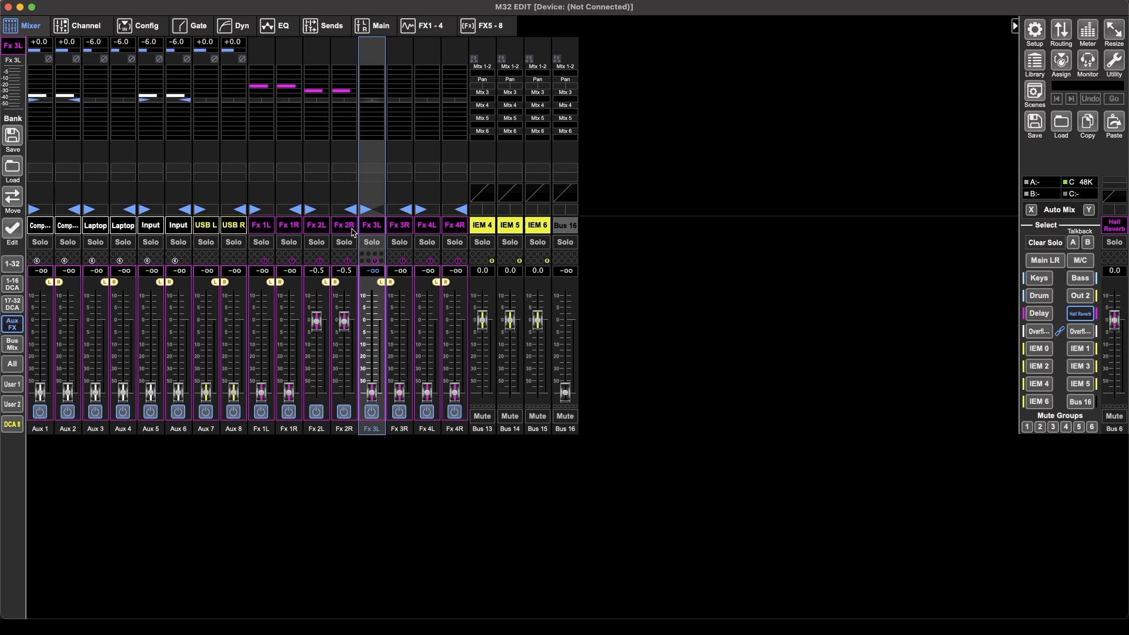
pyautogui.click(289, 224)
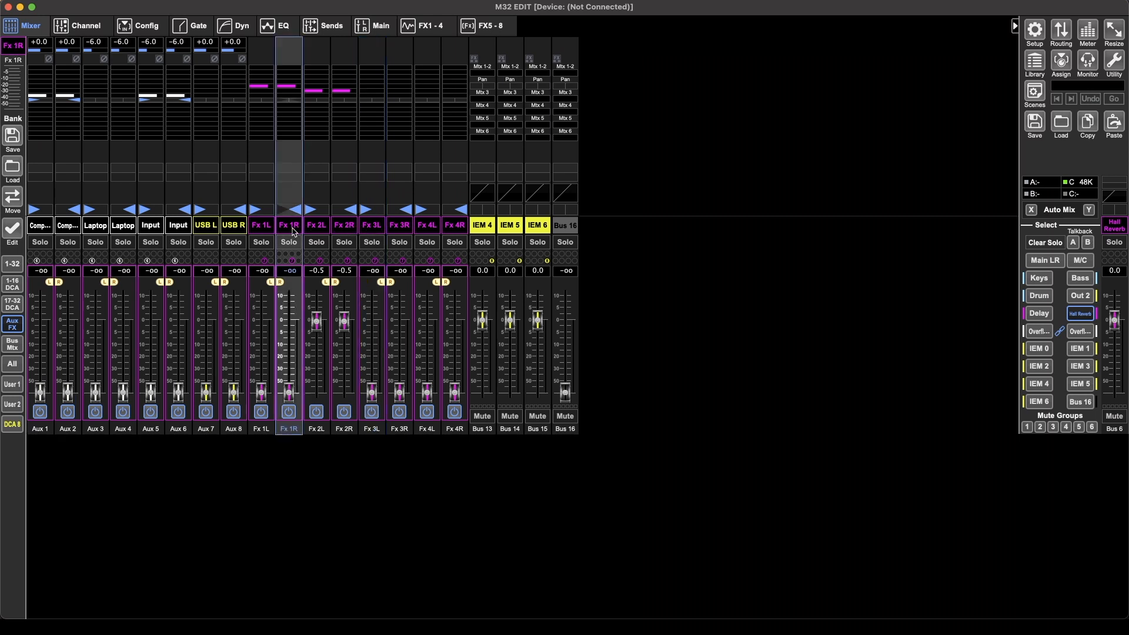
pyautogui.click(261, 225)
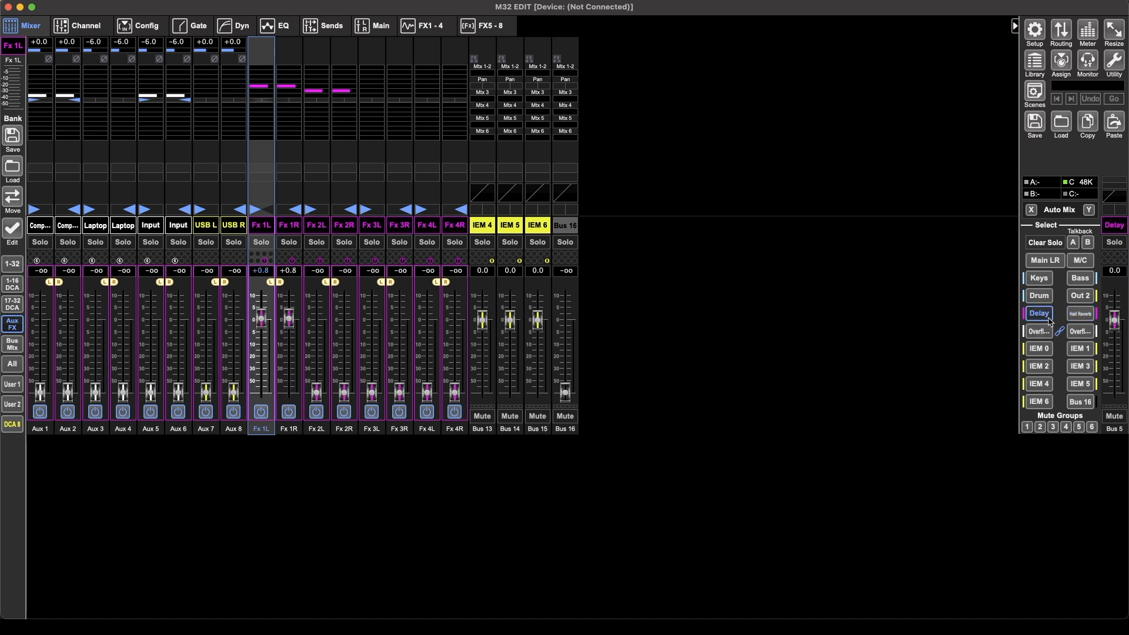
pyautogui.moveTo(1042, 320)
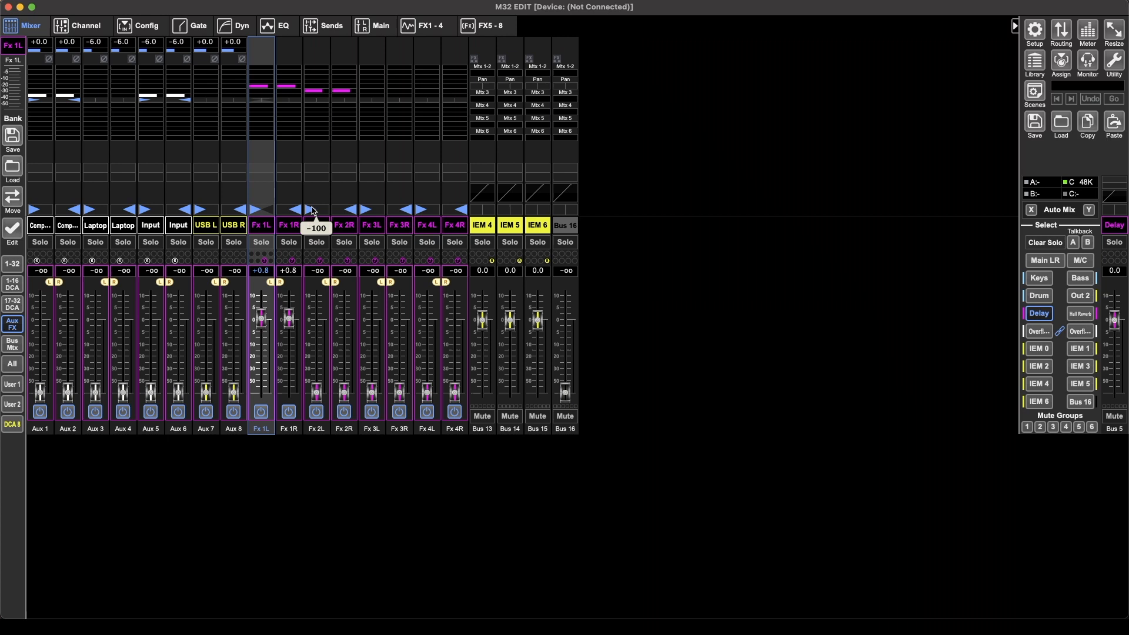
# Step: Review racks FX1–4 and raise the Fx 2L/2R reverb returns to -1.8 dB
pyautogui.click(429, 26)
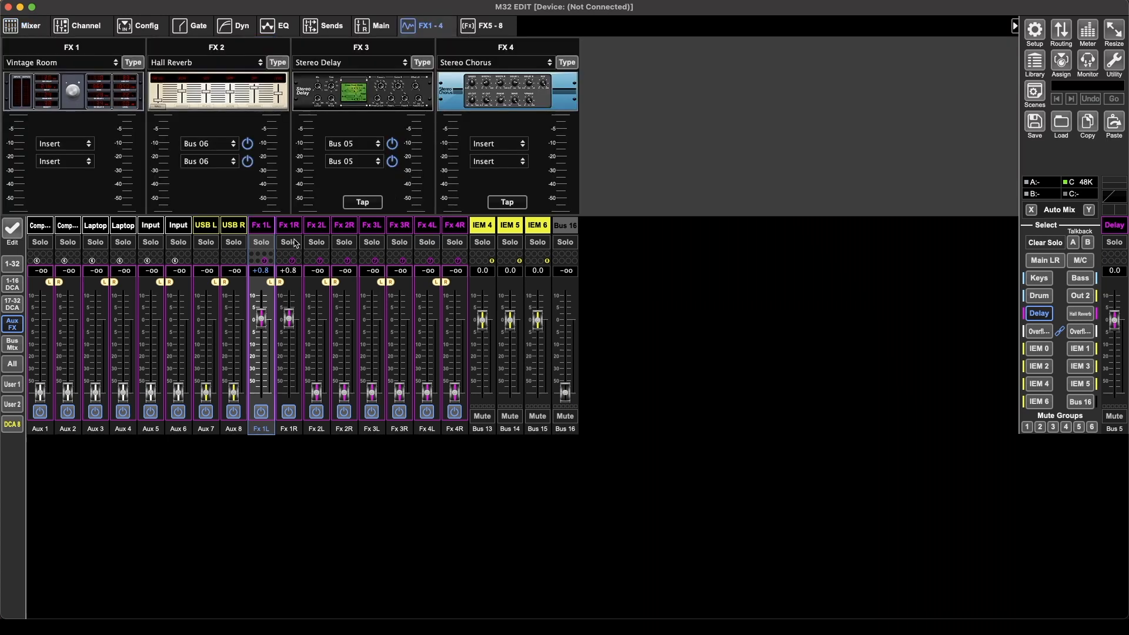
pyautogui.moveTo(1120, 287)
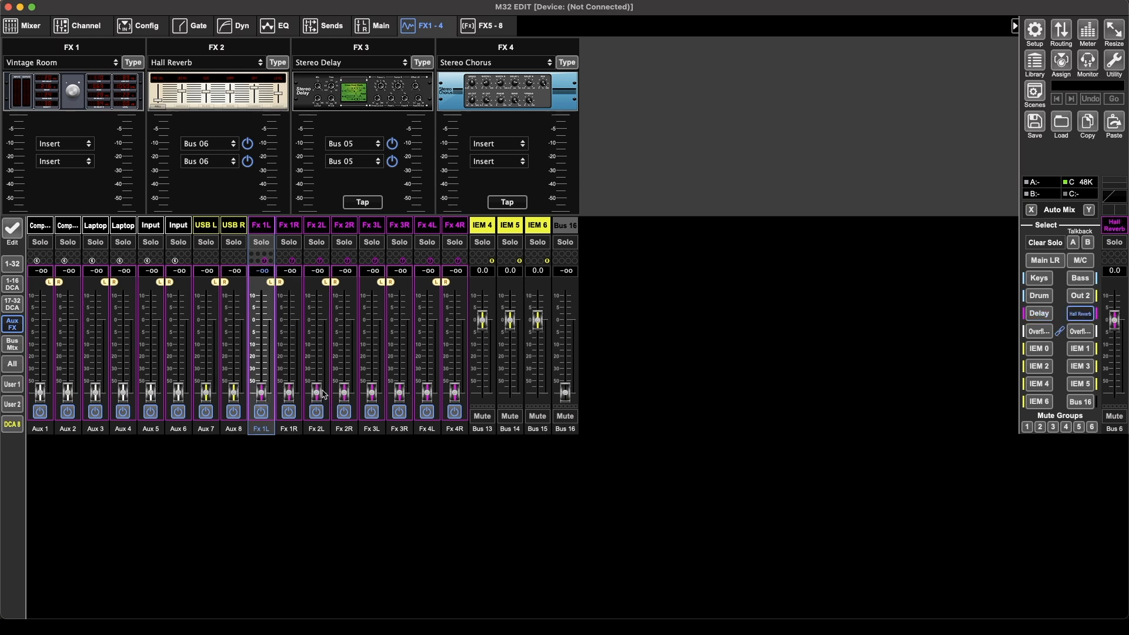
pyautogui.moveTo(1080, 313)
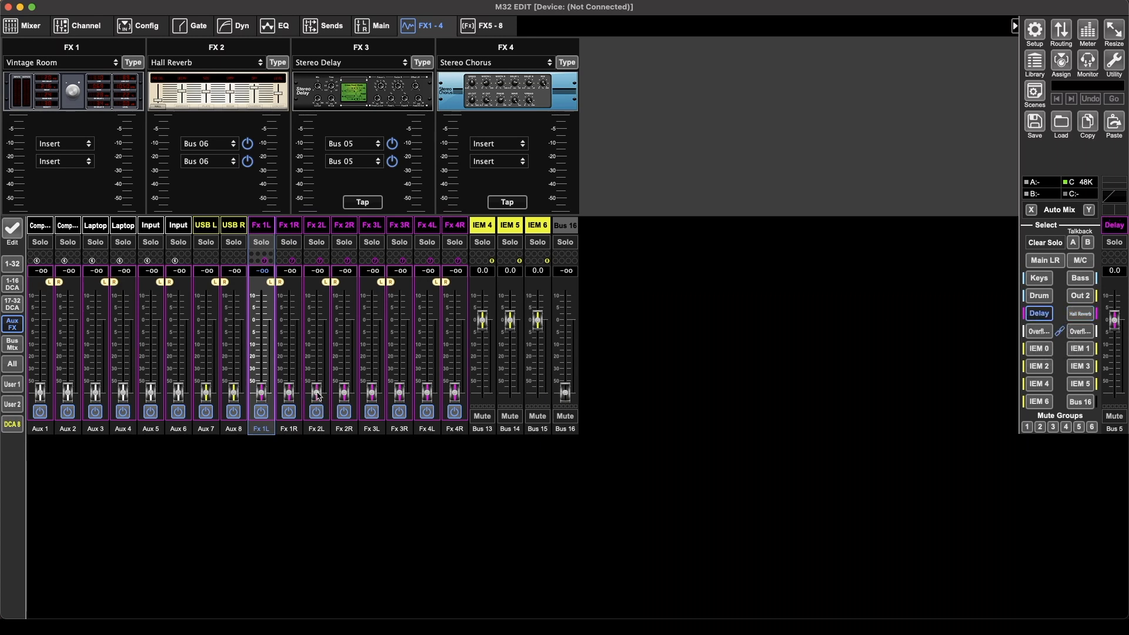
pyautogui.moveTo(308, 408)
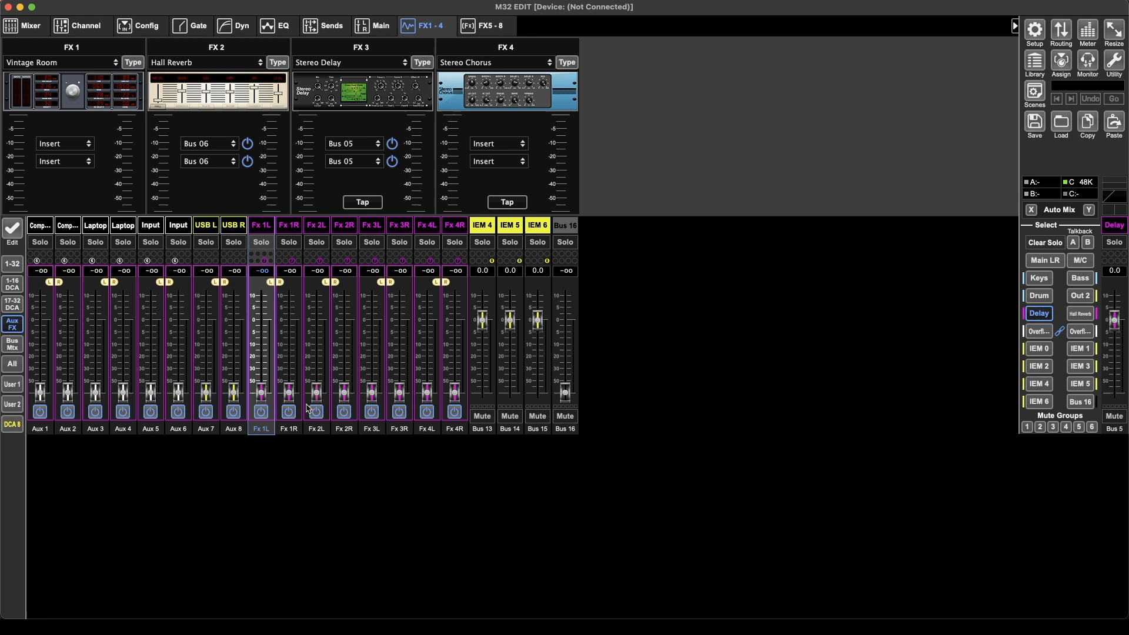
pyautogui.moveTo(315, 393); pyautogui.dragTo(315, 333)
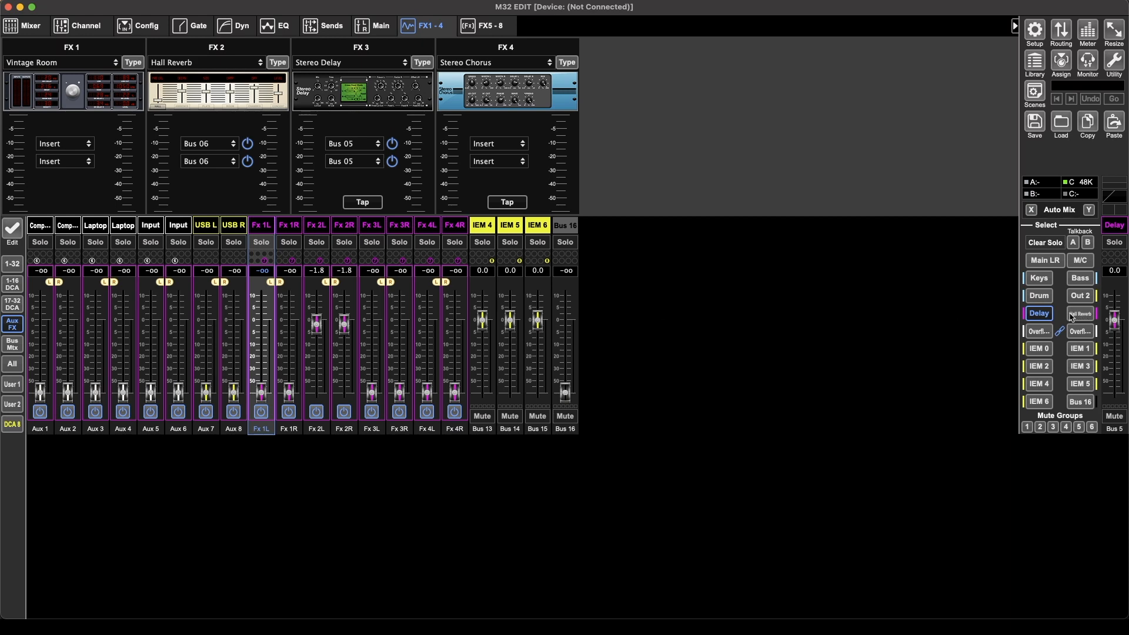
# Step: Send Wireless 1 to the Hall Reverb bus at +2.5, then show the Delay bus mix again
pyautogui.click(1080, 313)
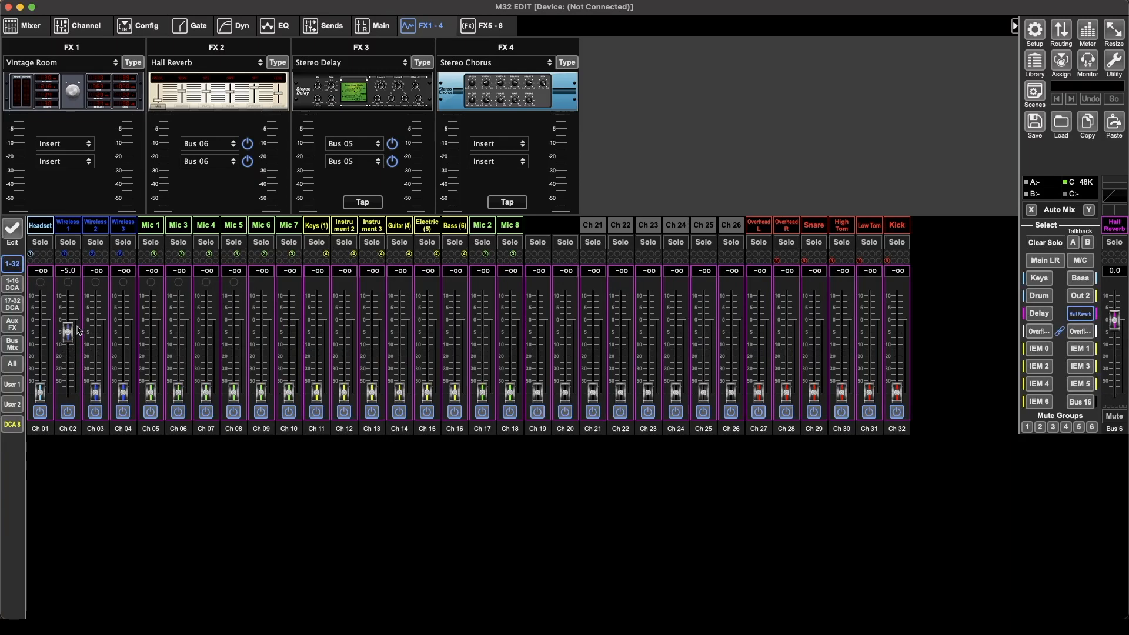
pyautogui.moveTo(67, 331); pyautogui.dragTo(67, 313)
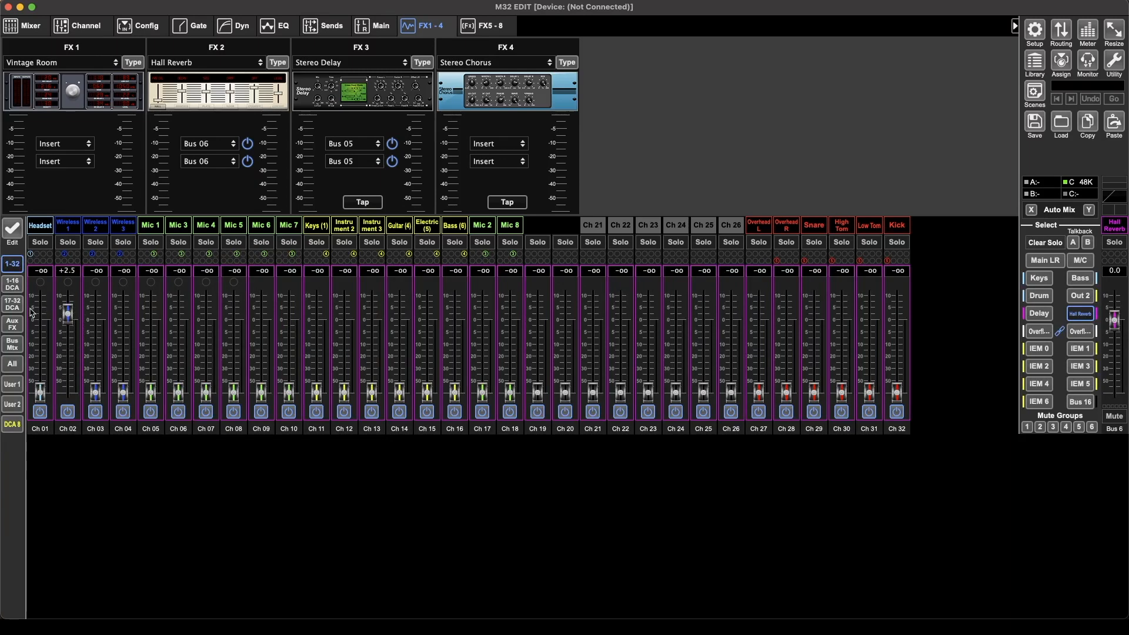
pyautogui.click(12, 322)
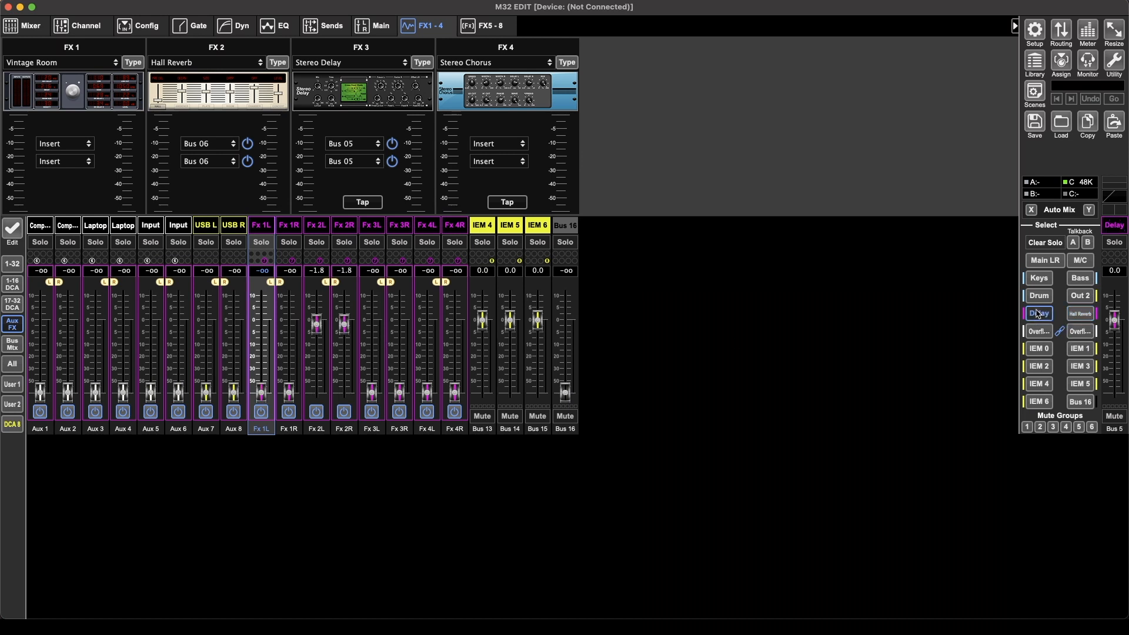
pyautogui.click(1039, 313)
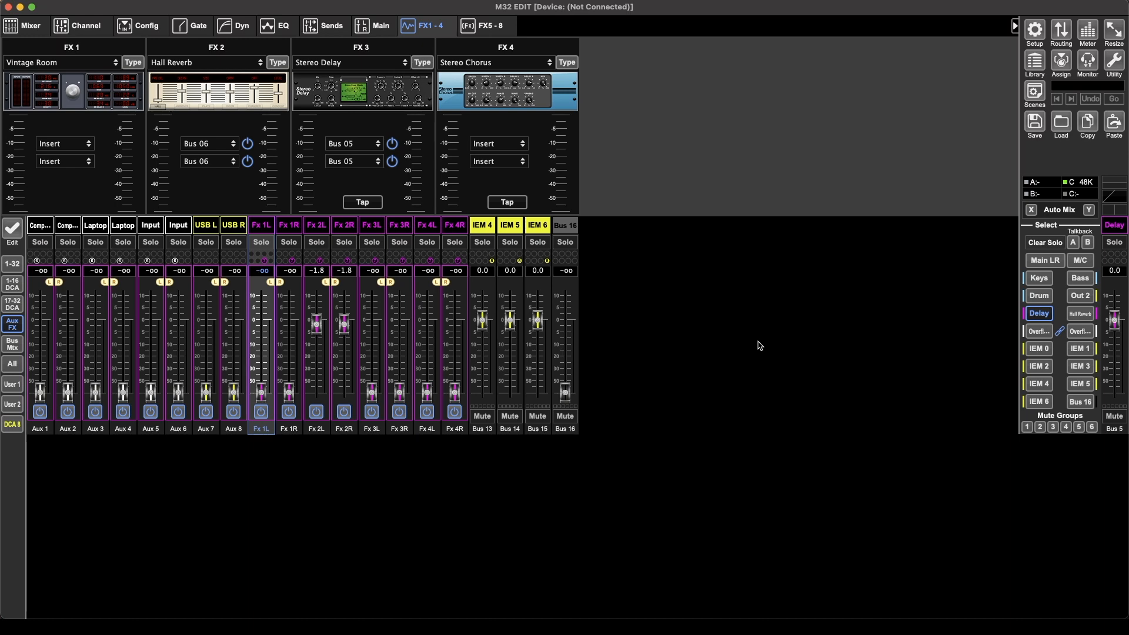
pyautogui.moveTo(134, 101)
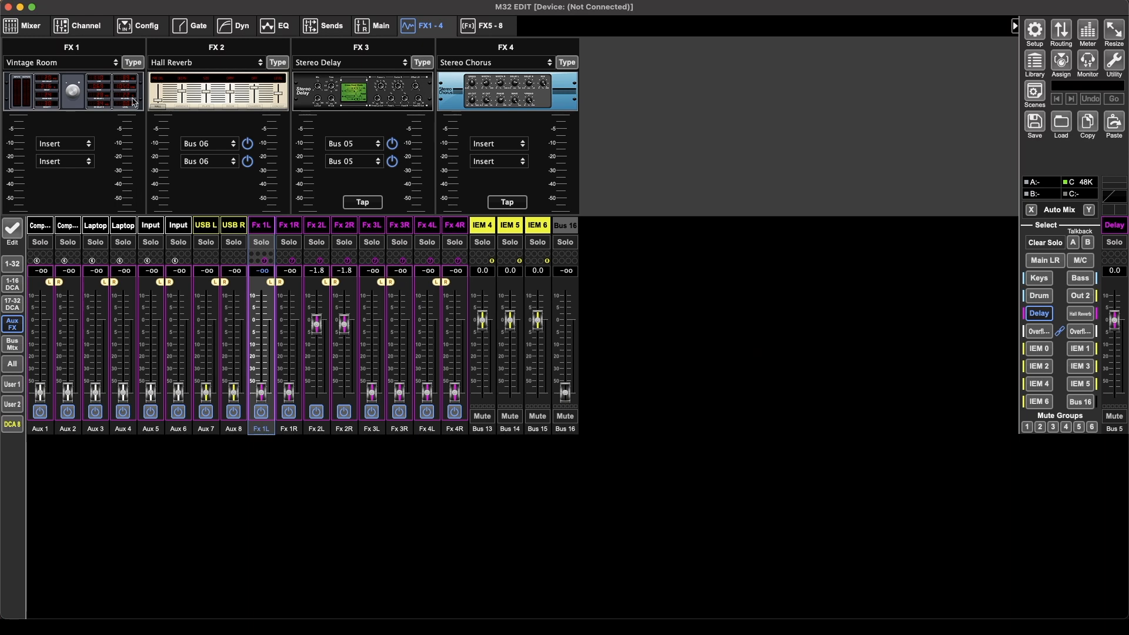
# Step: Browse the FX1 effect types, keep Vintage Room, and show the FX5–8 rack
pyautogui.click(132, 61)
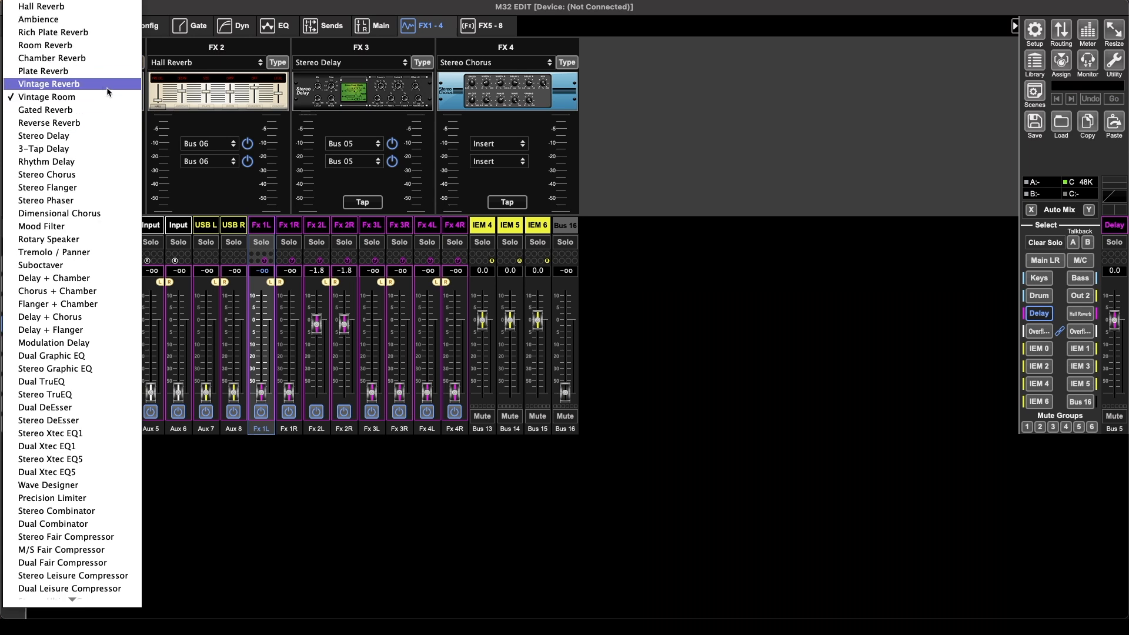
pyautogui.scroll(-3)
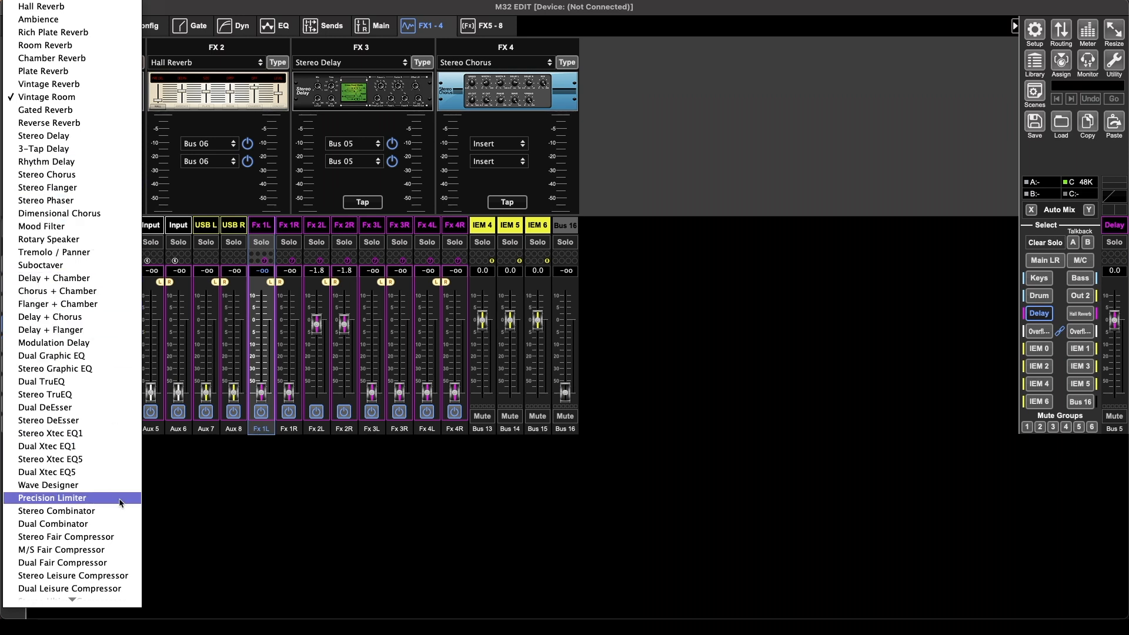
pyautogui.moveTo(400, 208)
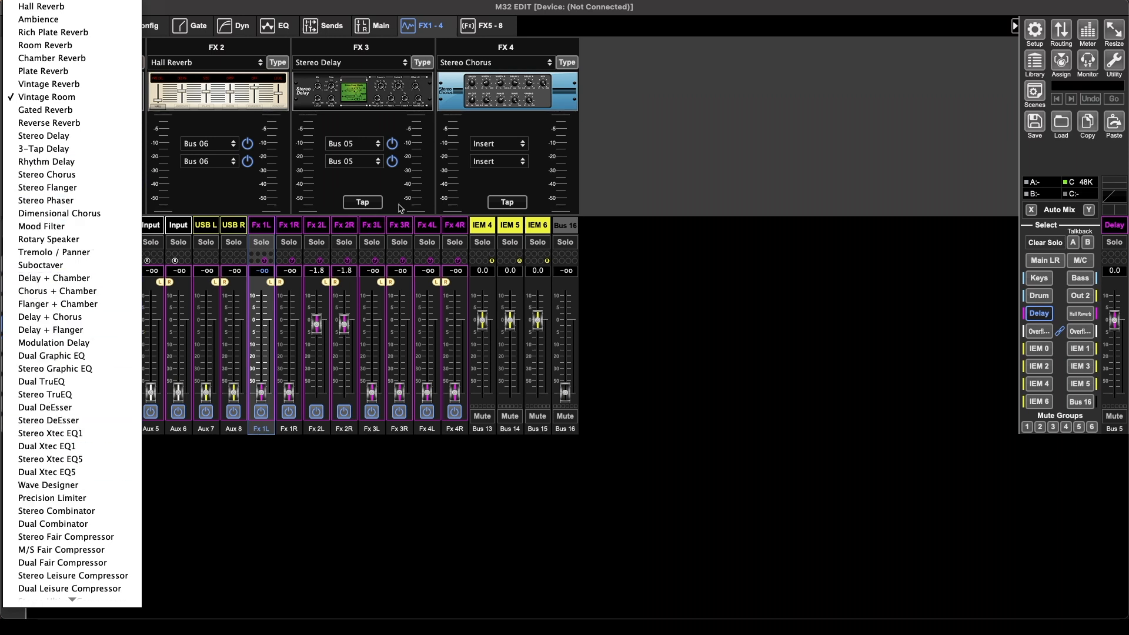
pyautogui.click(488, 26)
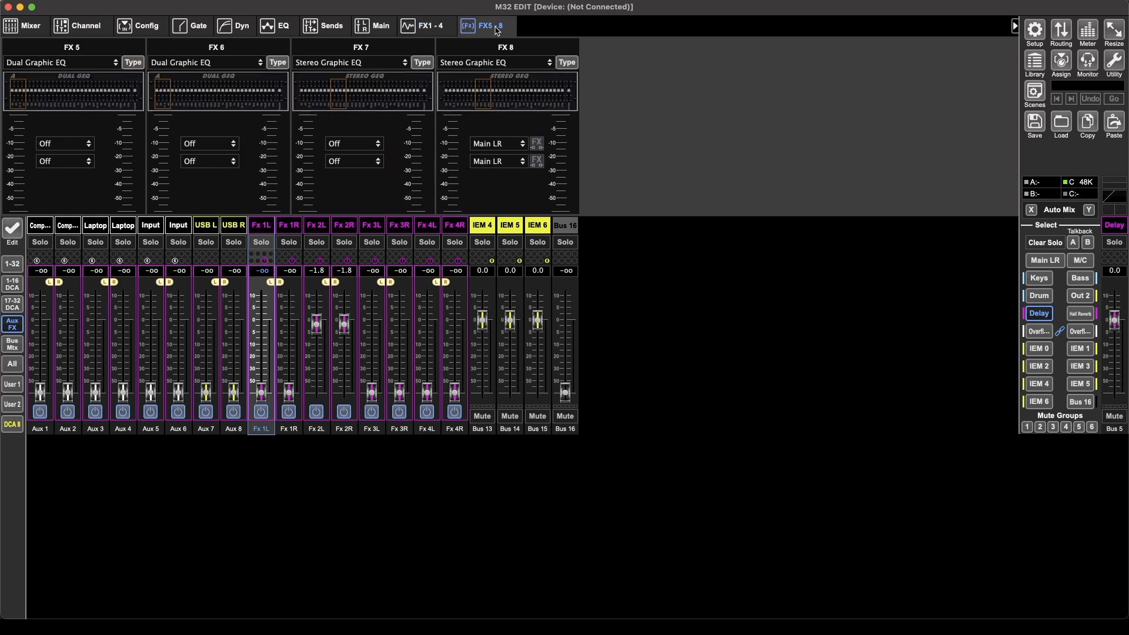
pyautogui.click(65, 62)
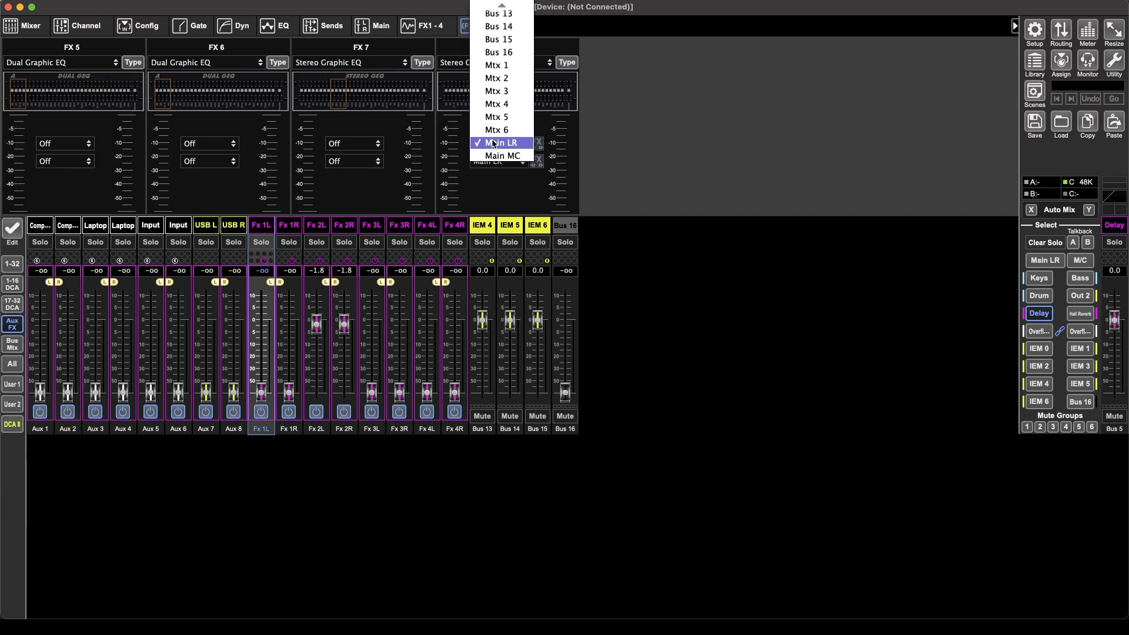
pyautogui.click(434, 26)
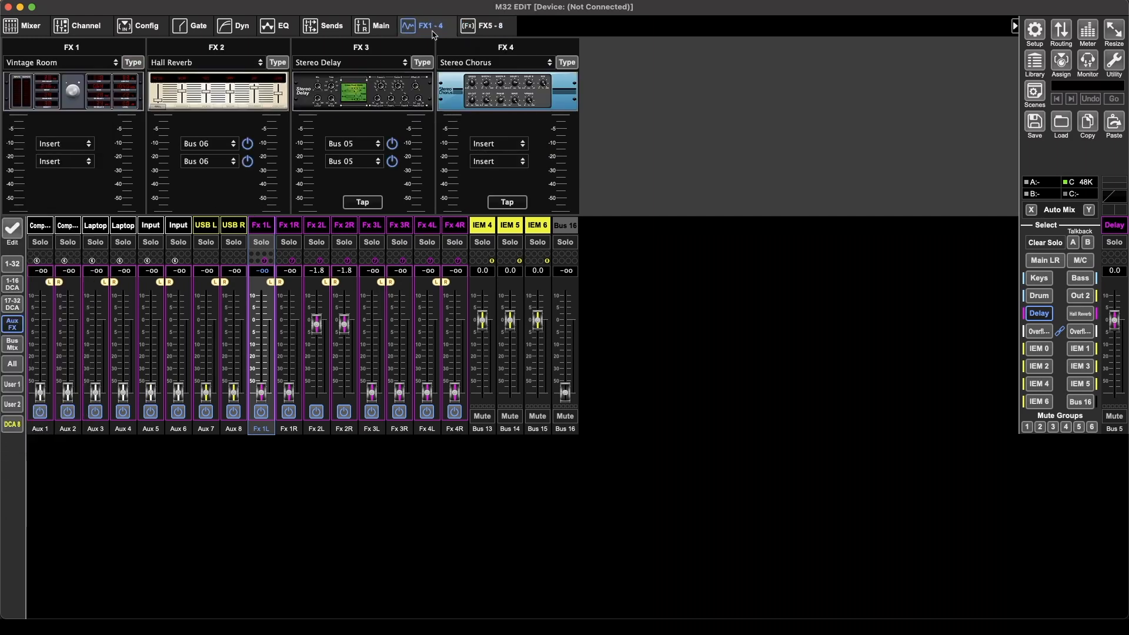
pyautogui.click(348, 144)
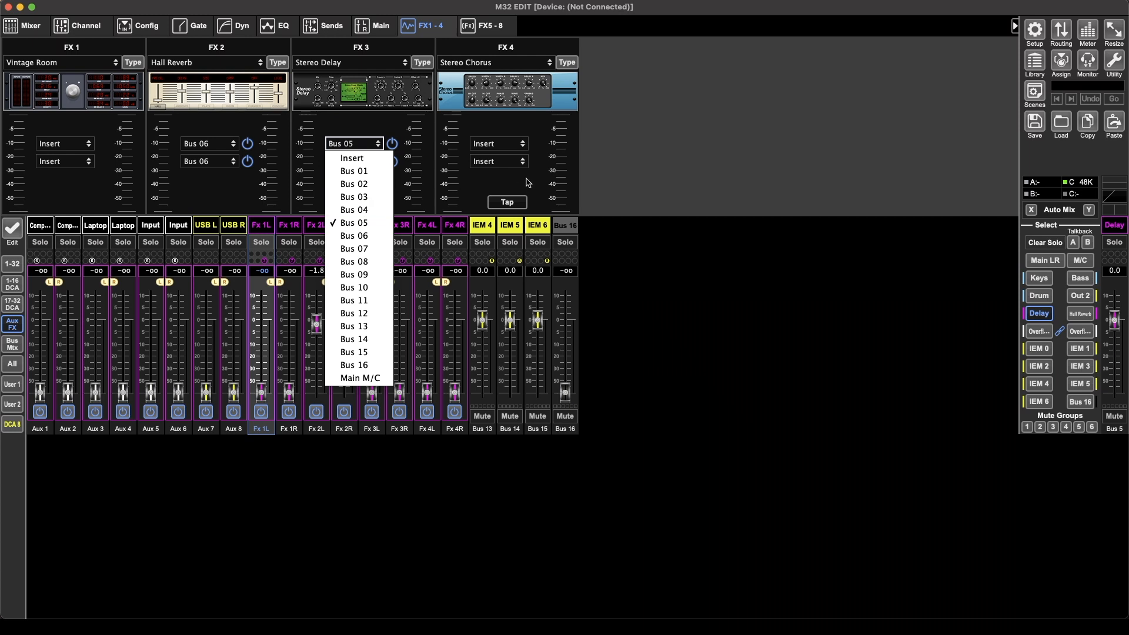
pyautogui.click(354, 222)
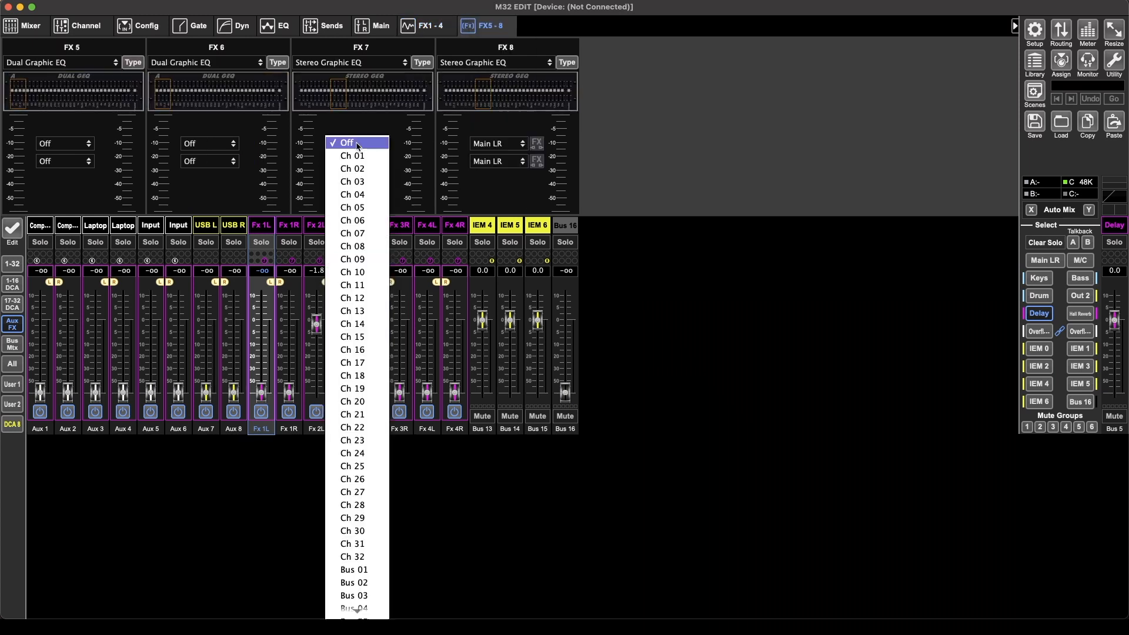
pyautogui.scroll(-3)
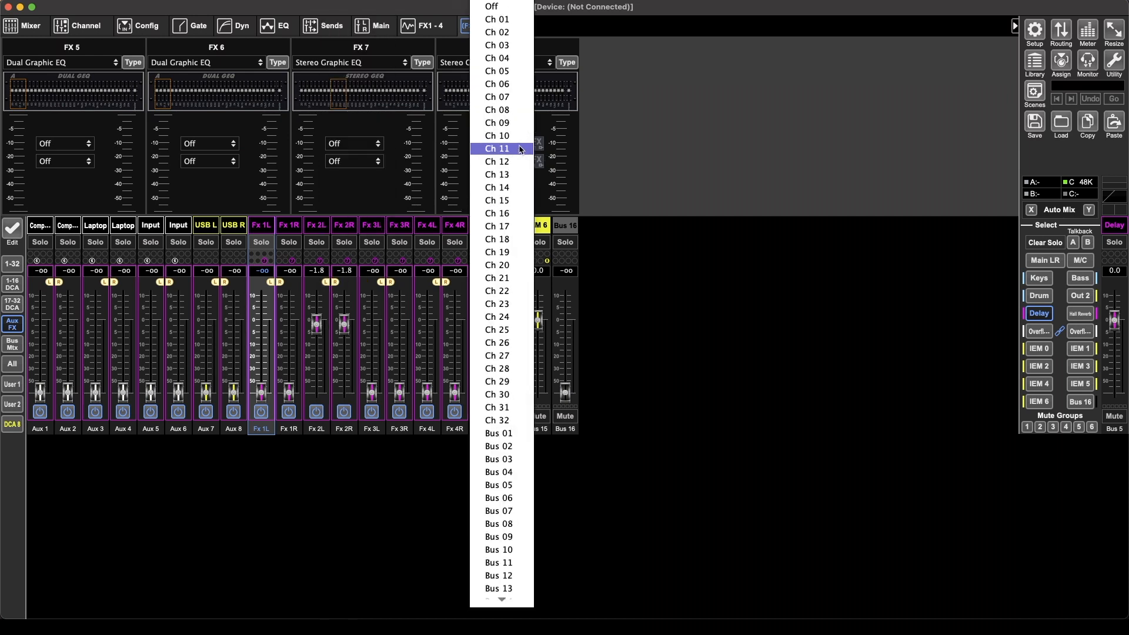
pyautogui.scroll(-3)
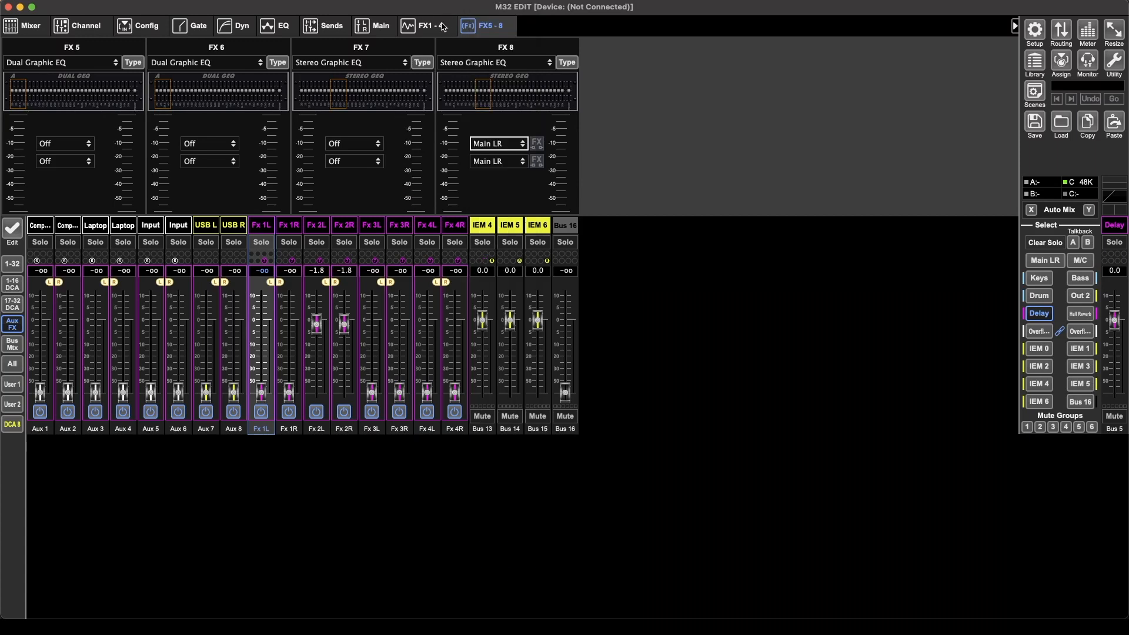
pyautogui.click(417, 26)
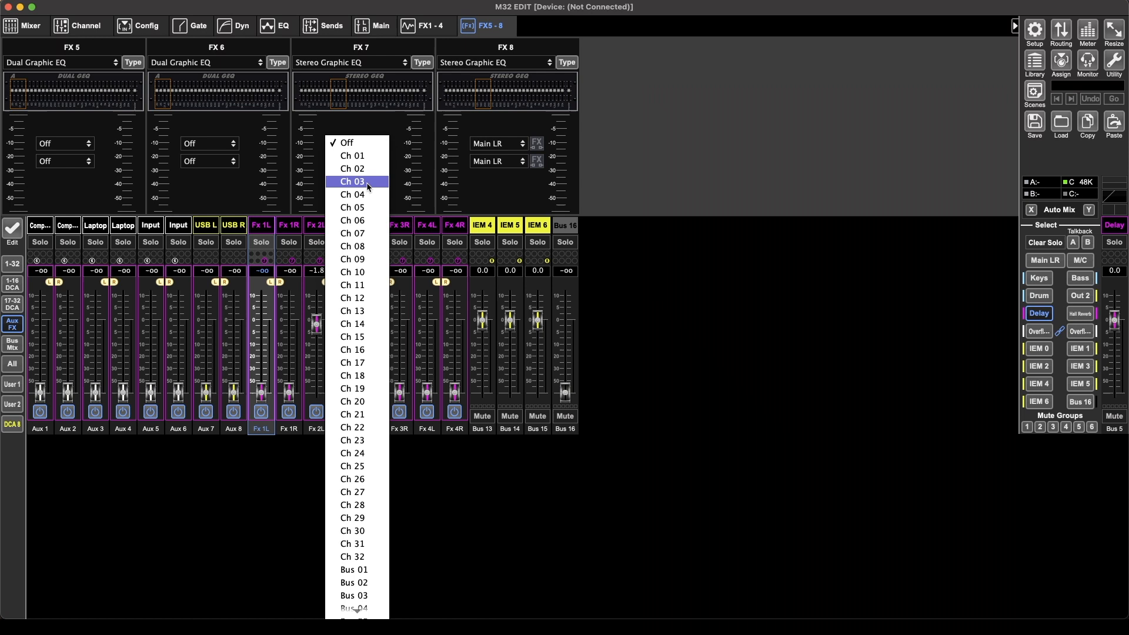
pyautogui.scroll(-3)
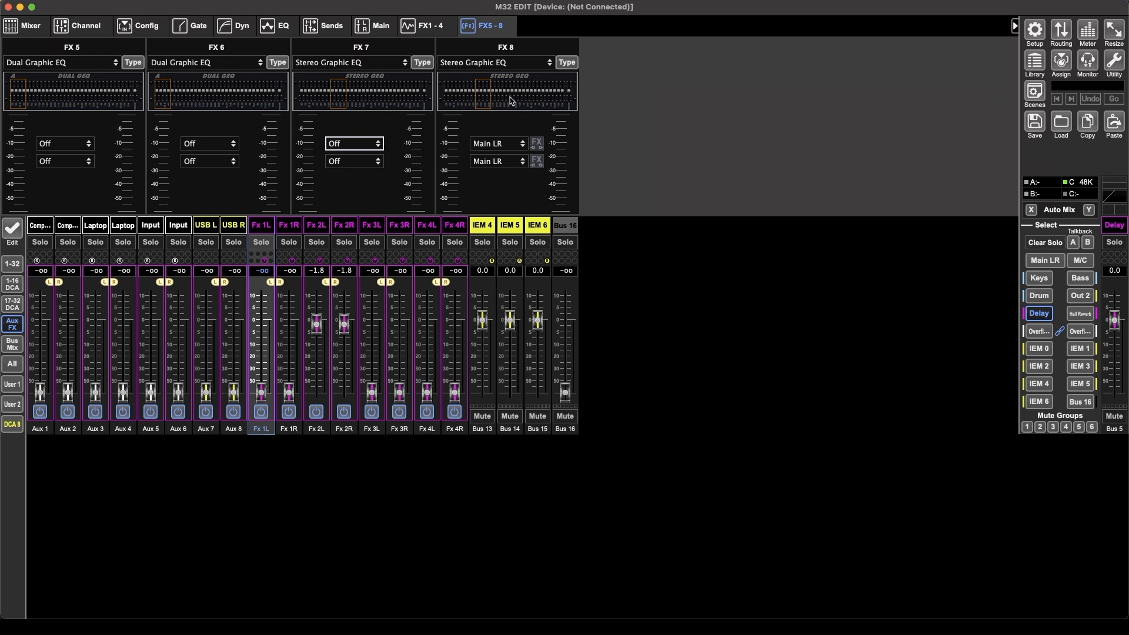
pyautogui.moveTo(489, 197)
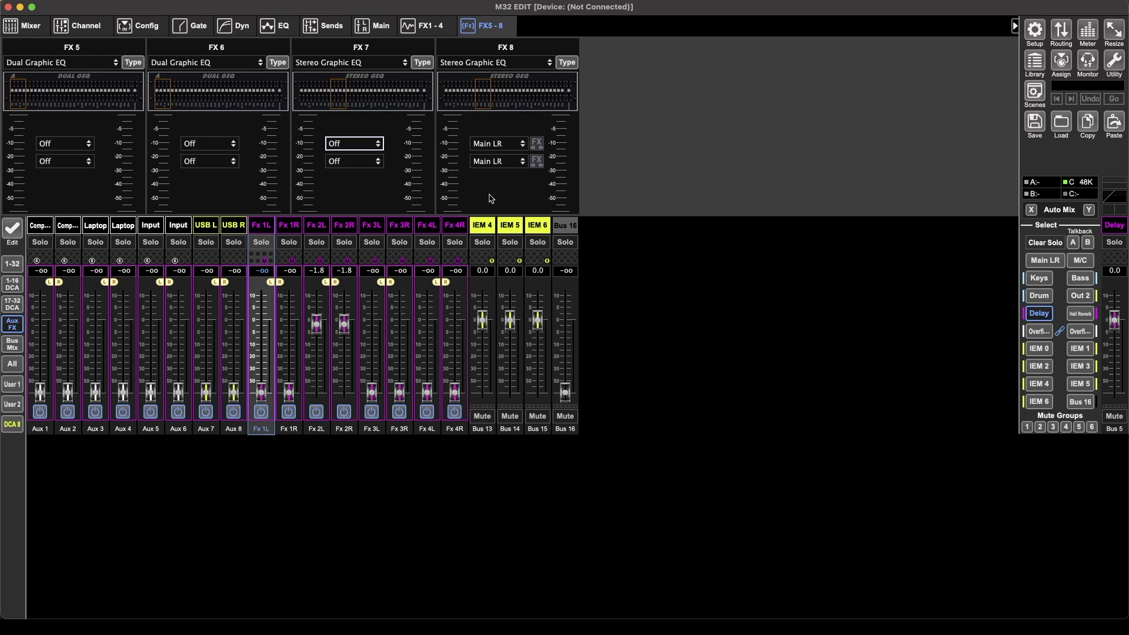
pyautogui.moveTo(501, 200)
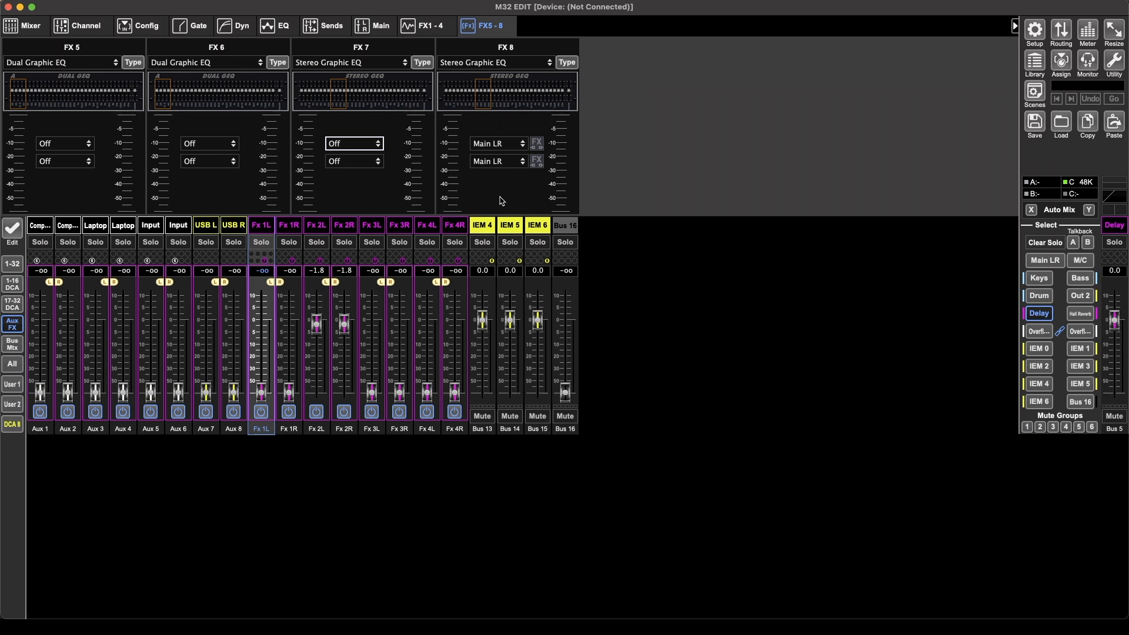